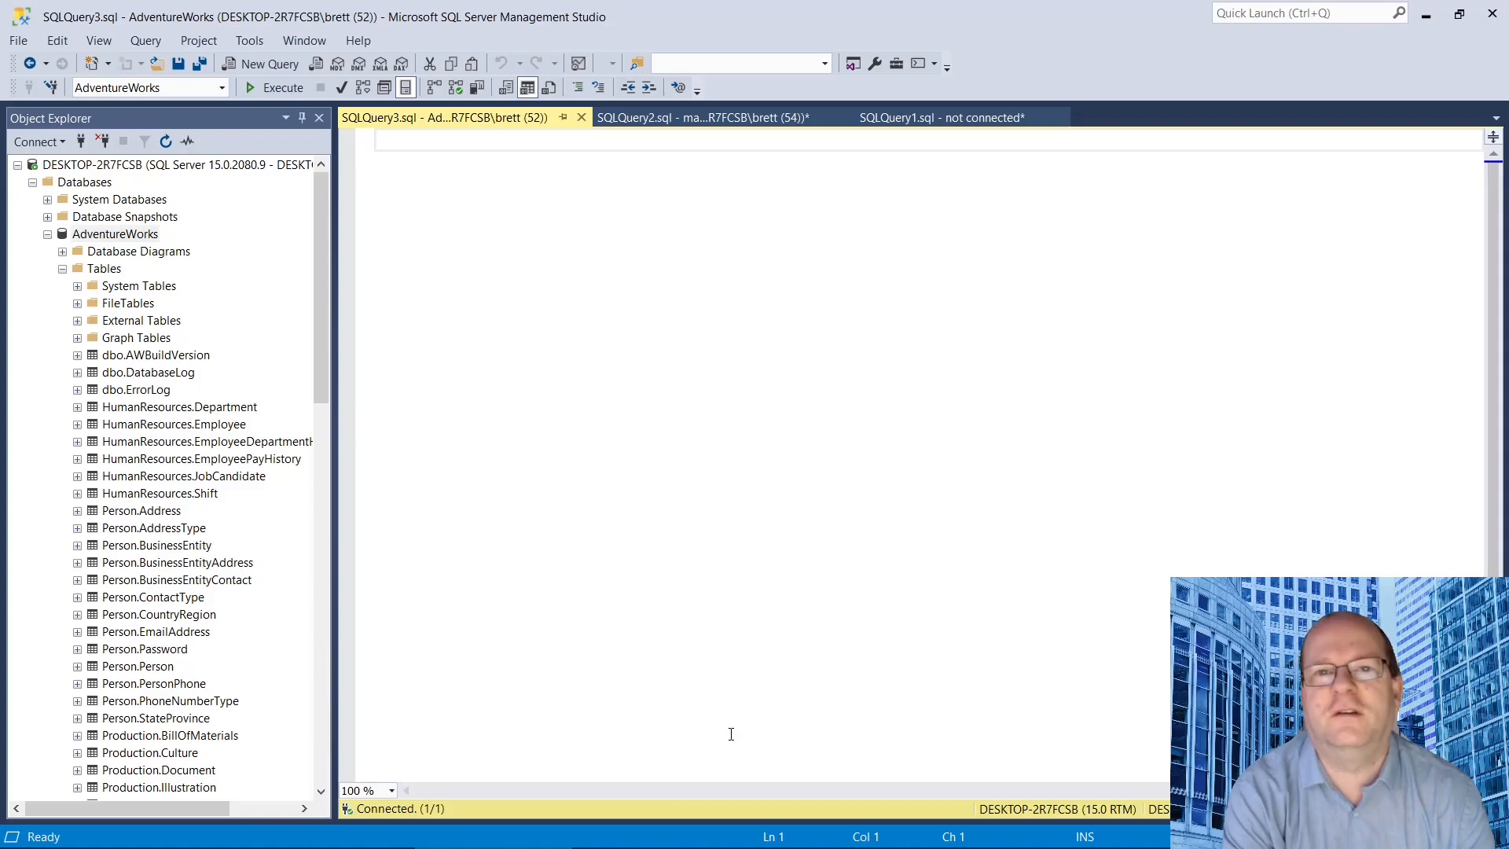
mouse_move(726, 487)
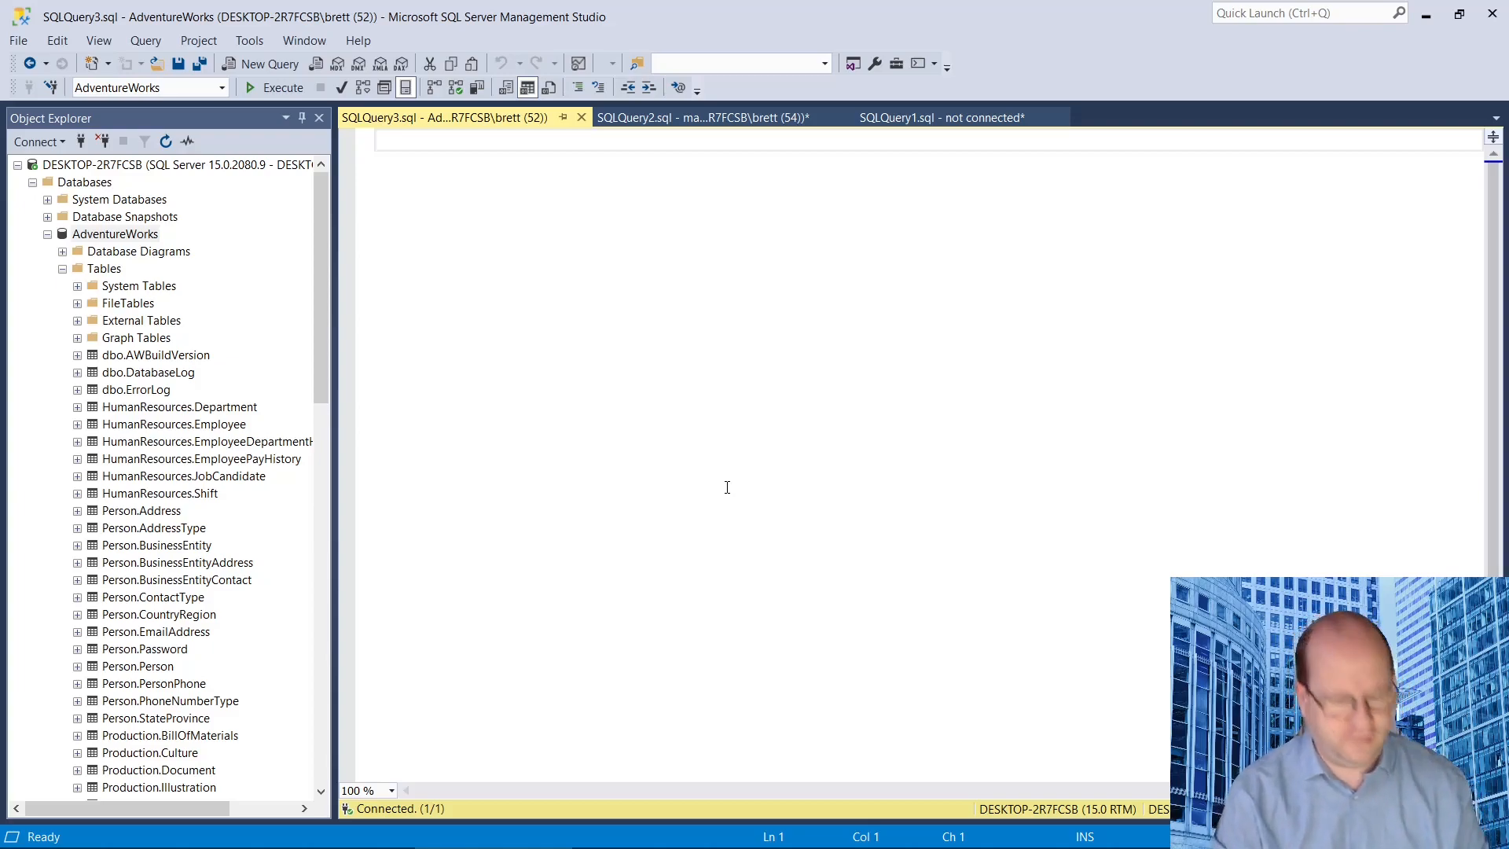
Run select getdate() as 'Today' to return the current date and time
type("select")
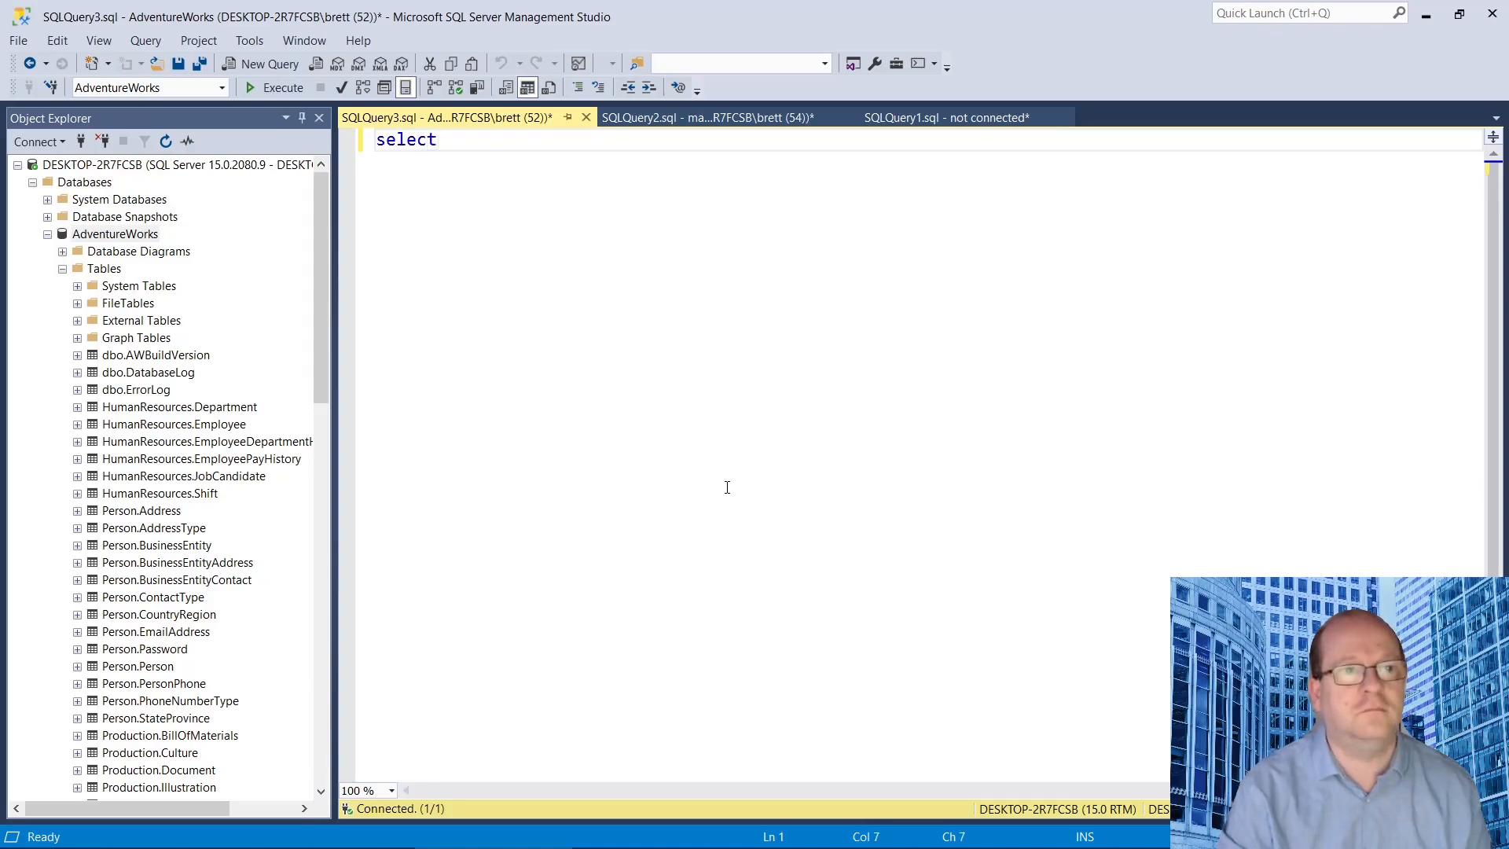
type("getdate() as '")
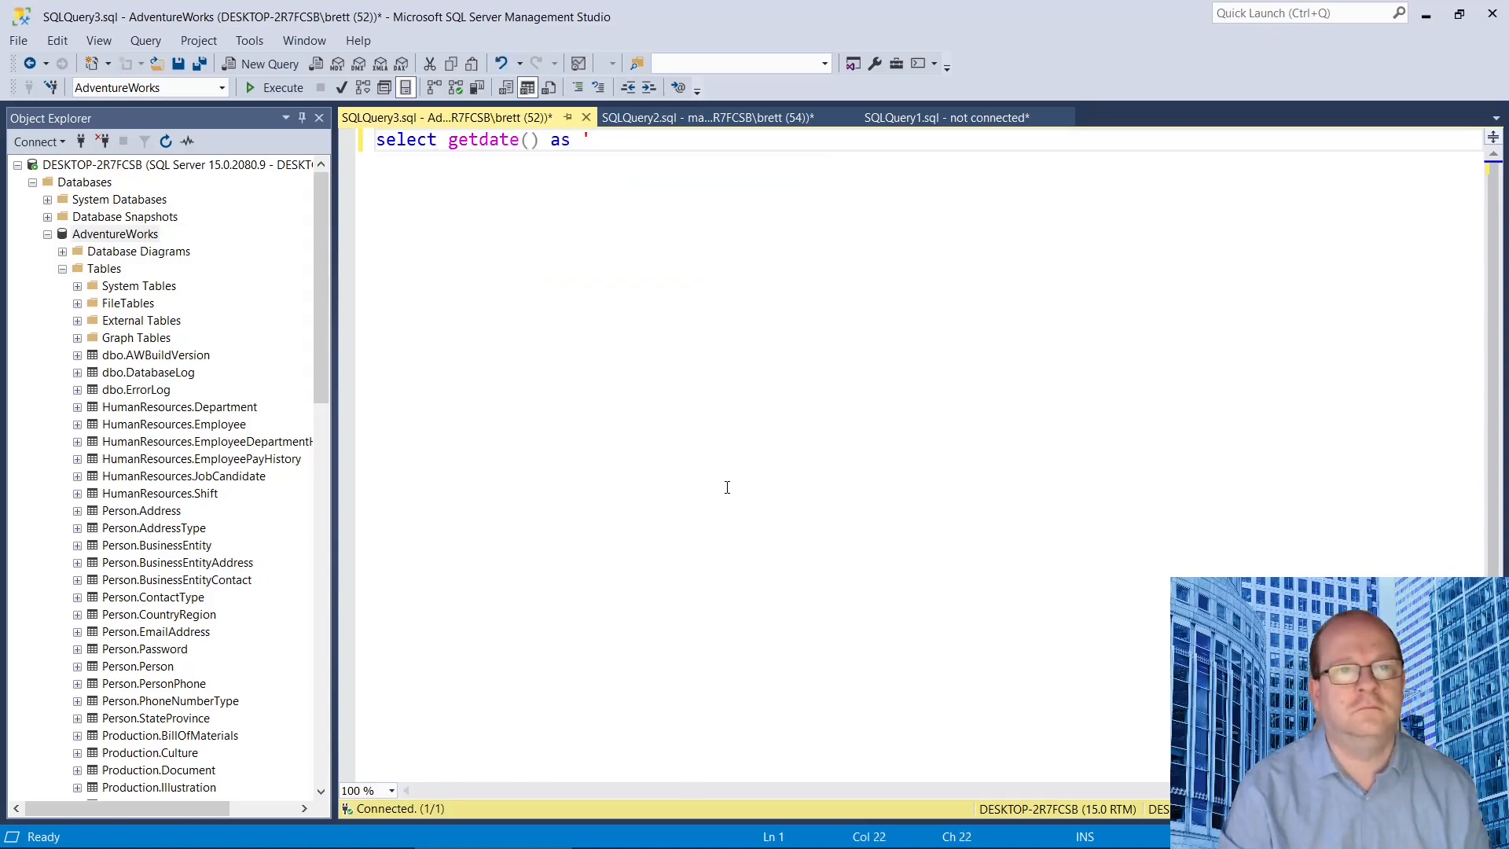
type("Today'")
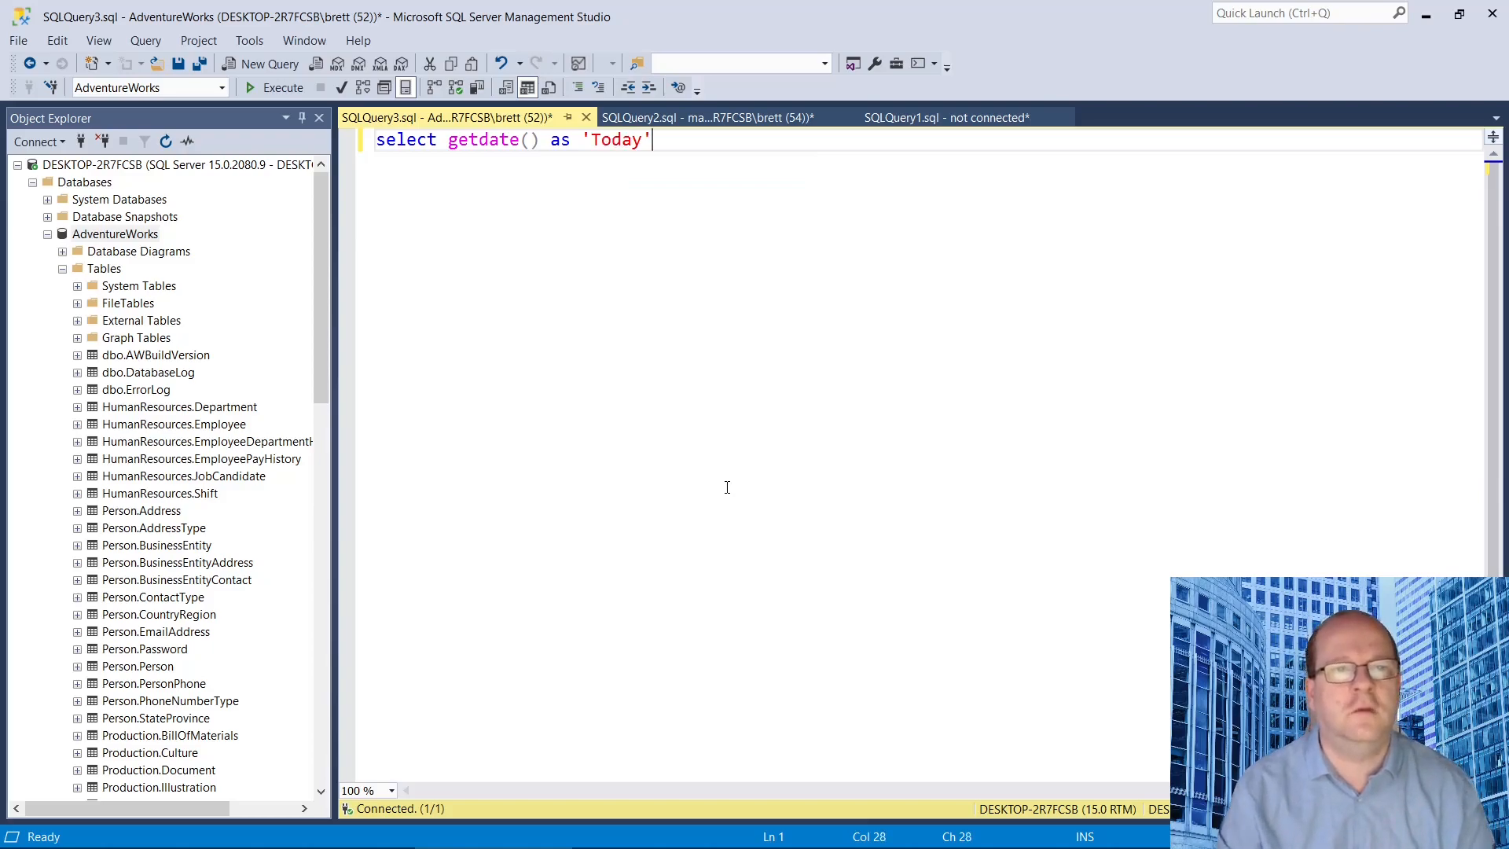
left_click(282, 88)
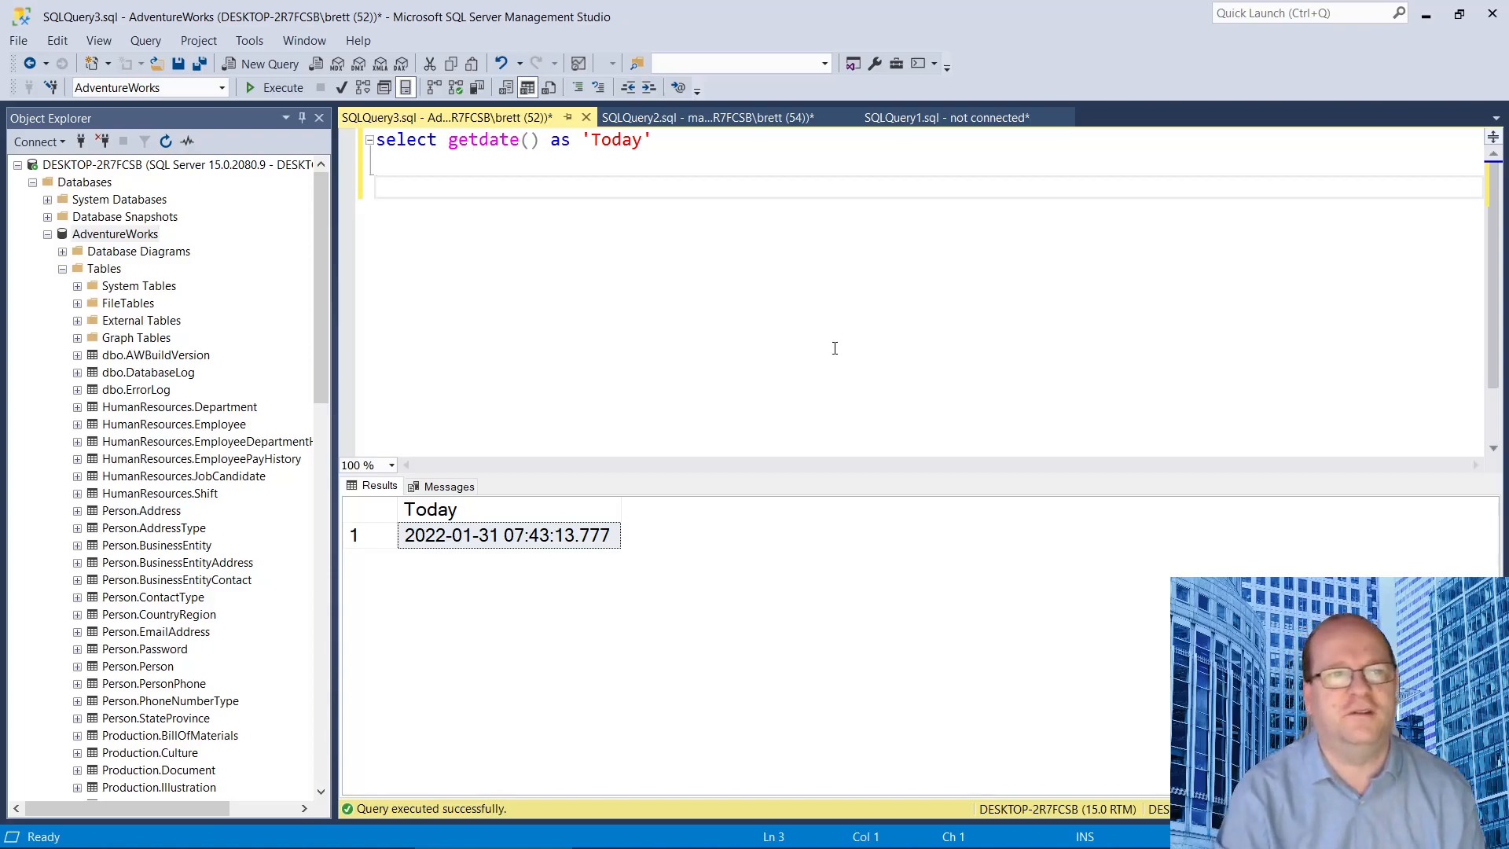
Write select DATEADD(day, -1, getdate()) as 'Yesterday' below the first query, with a go separator
type("select dat")
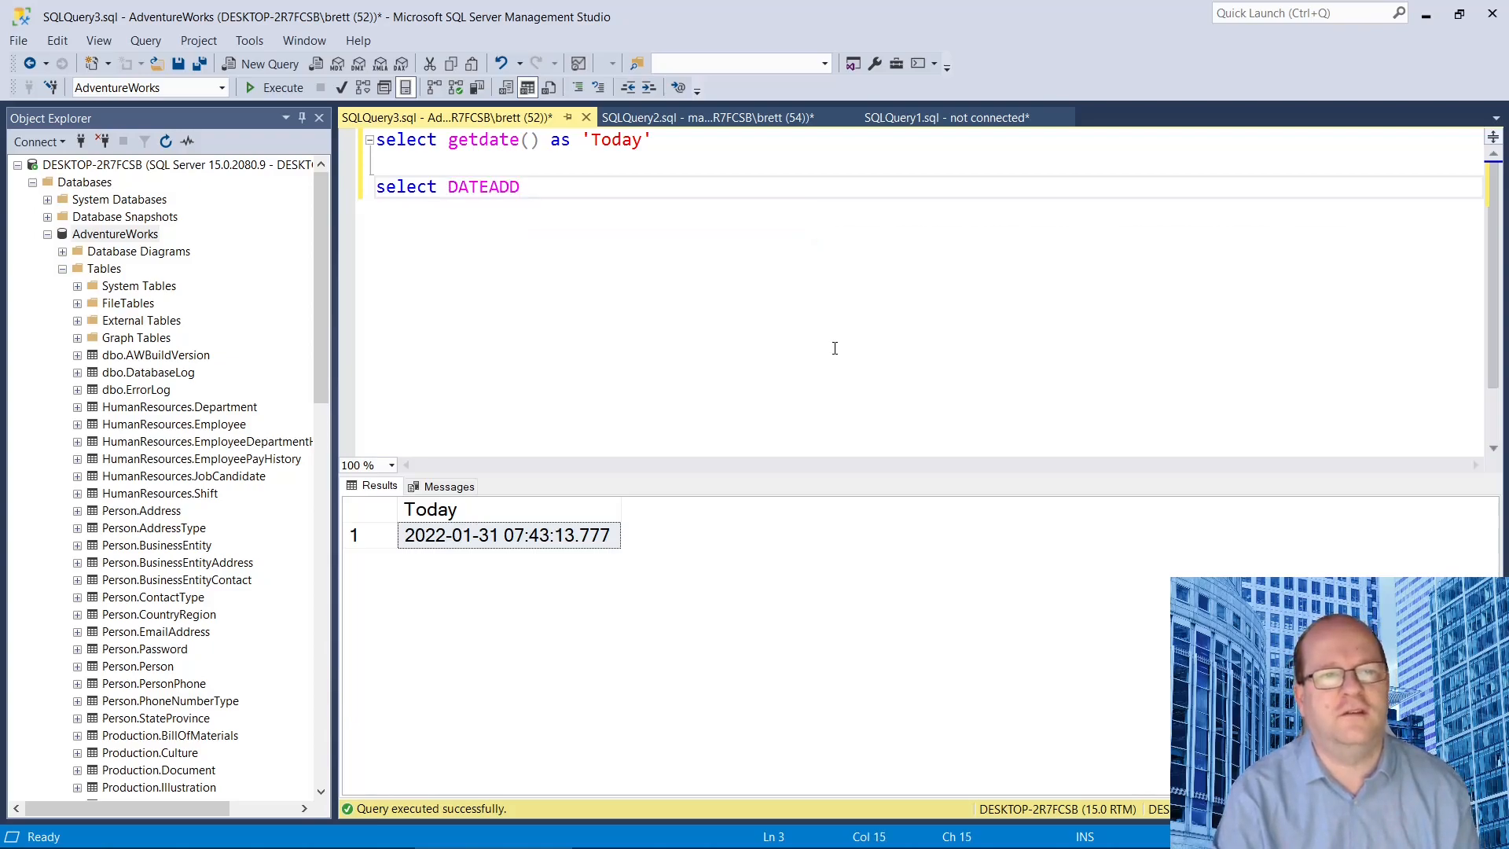
type("(")
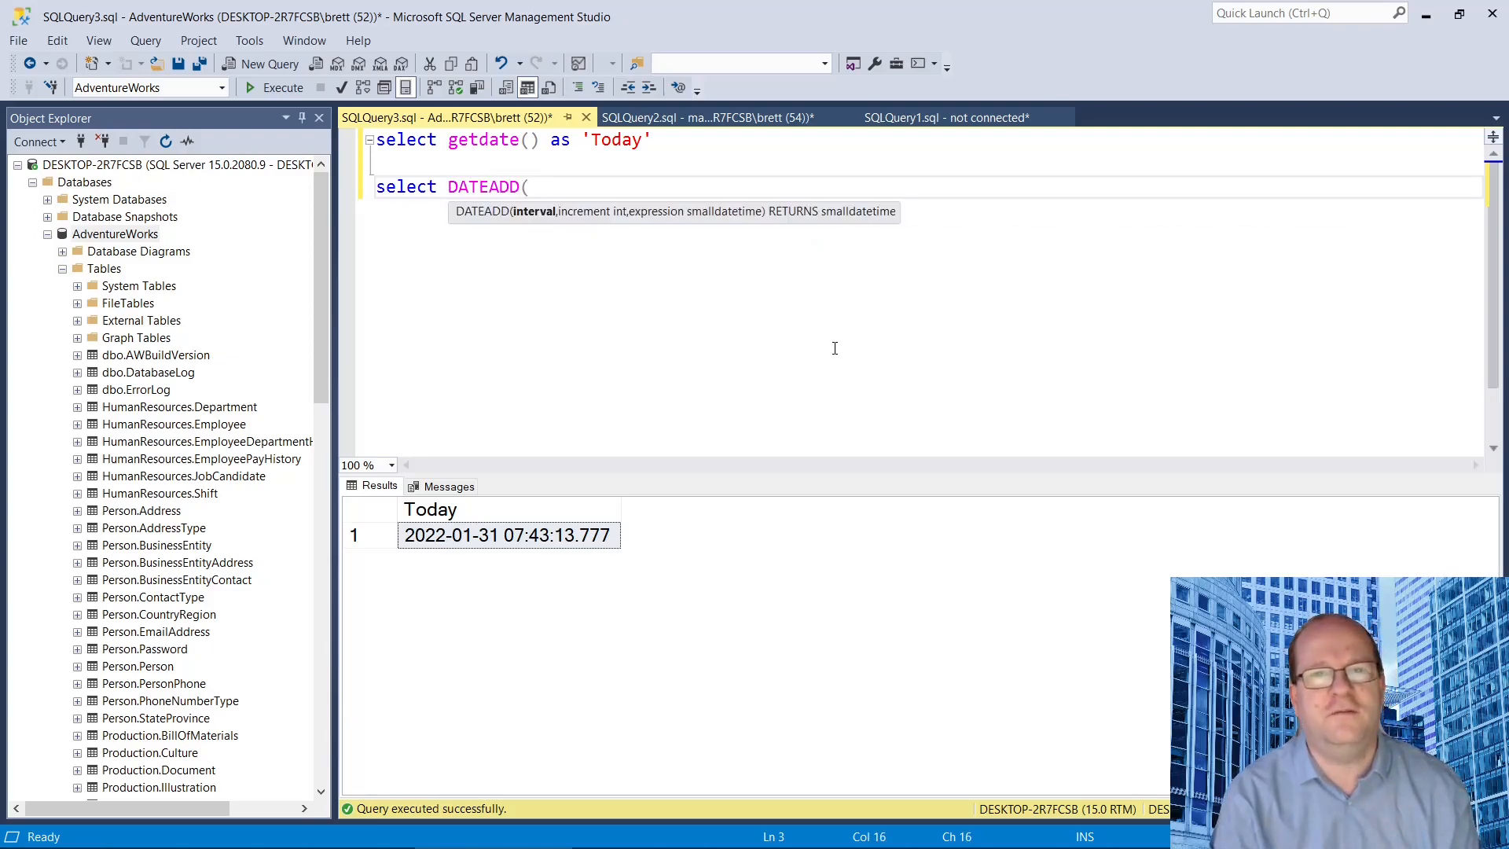
type("day,")
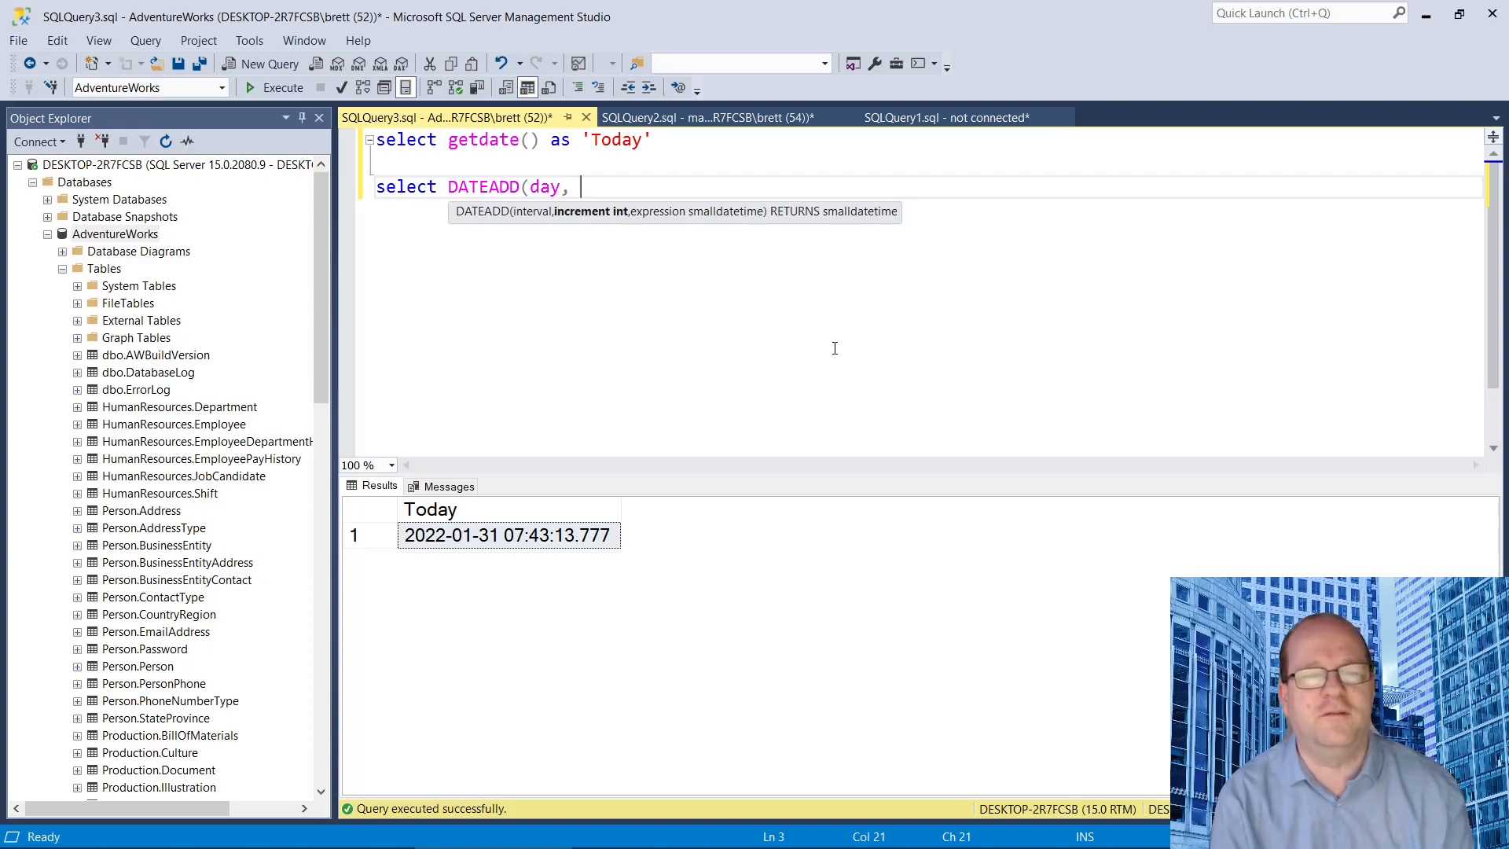
type("-1")
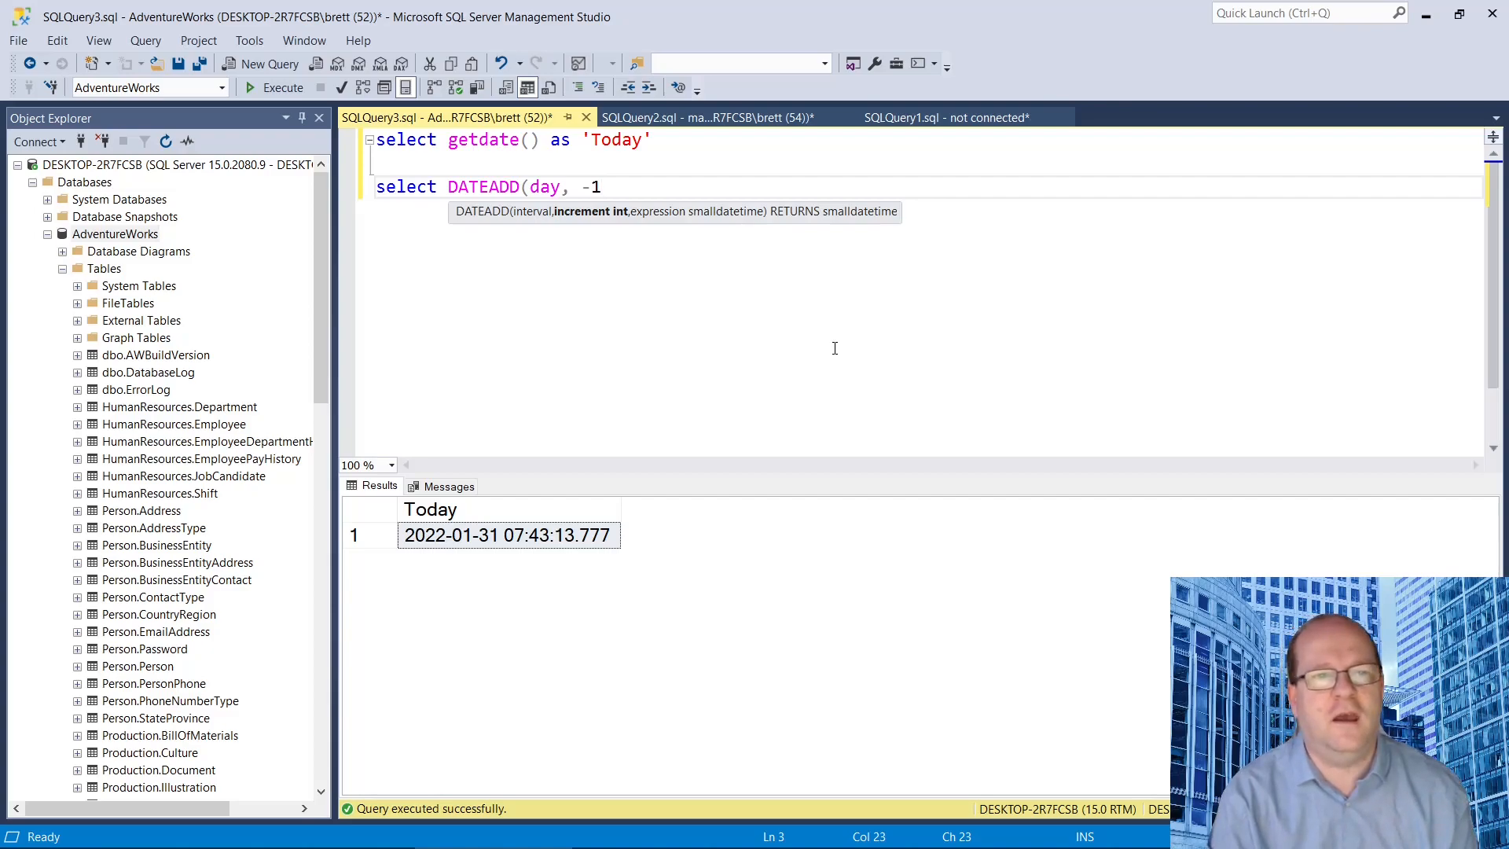
type(", g")
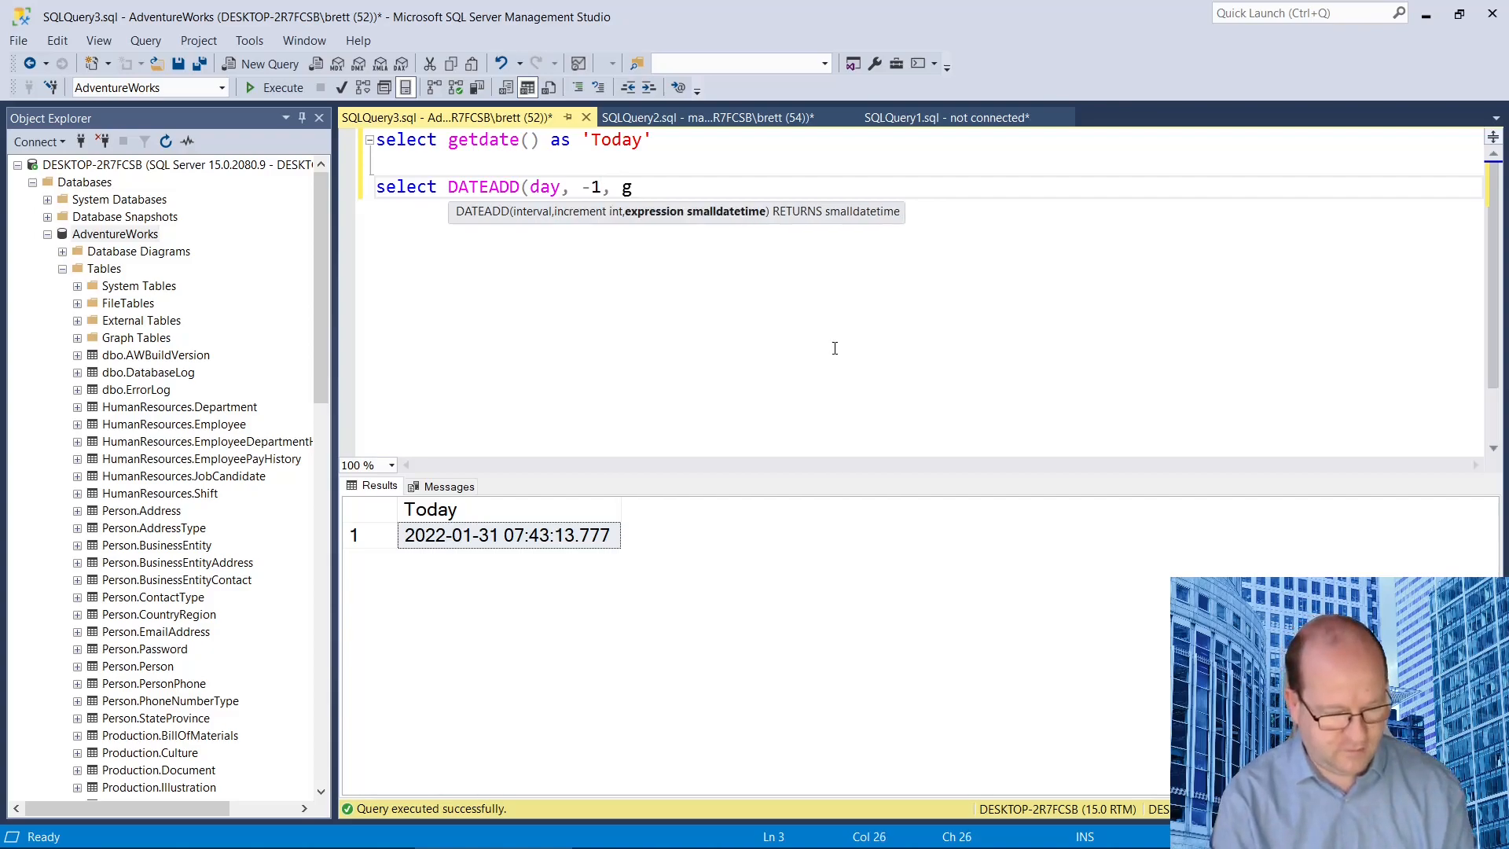
type("etdate(")
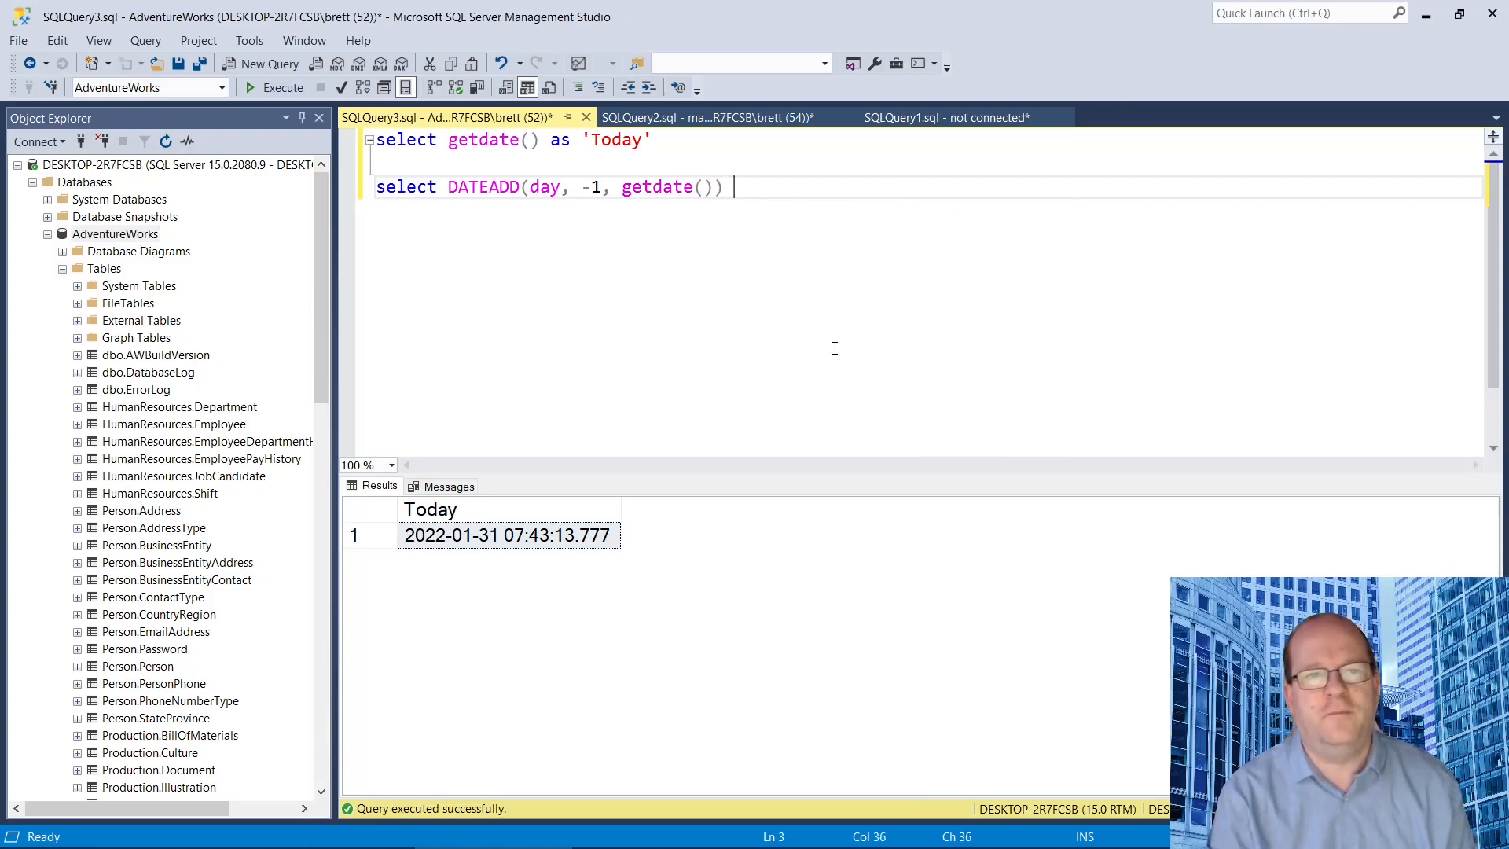
type("as '")
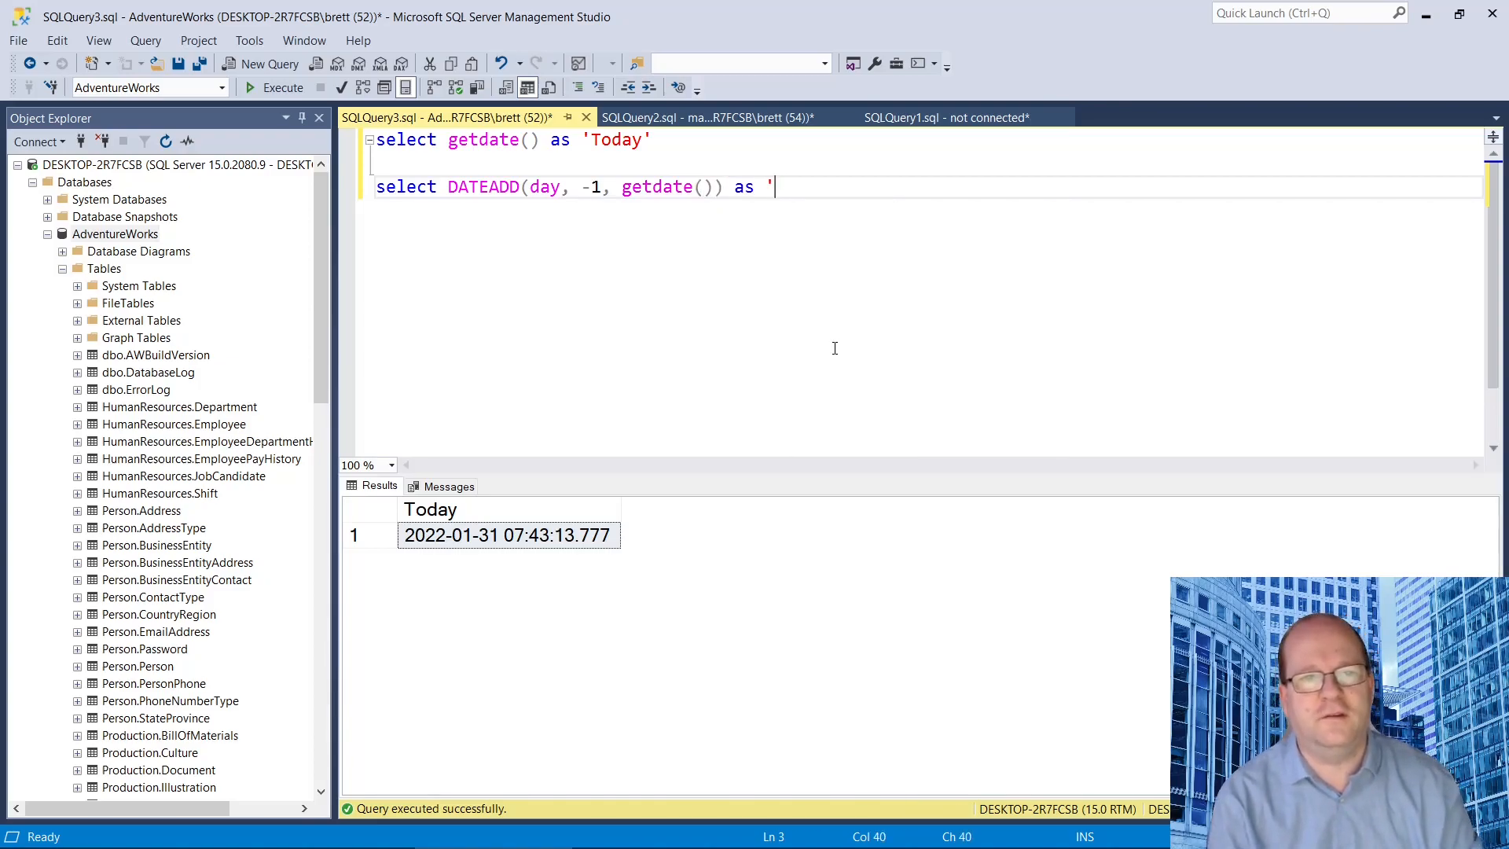
type("Yesterday")
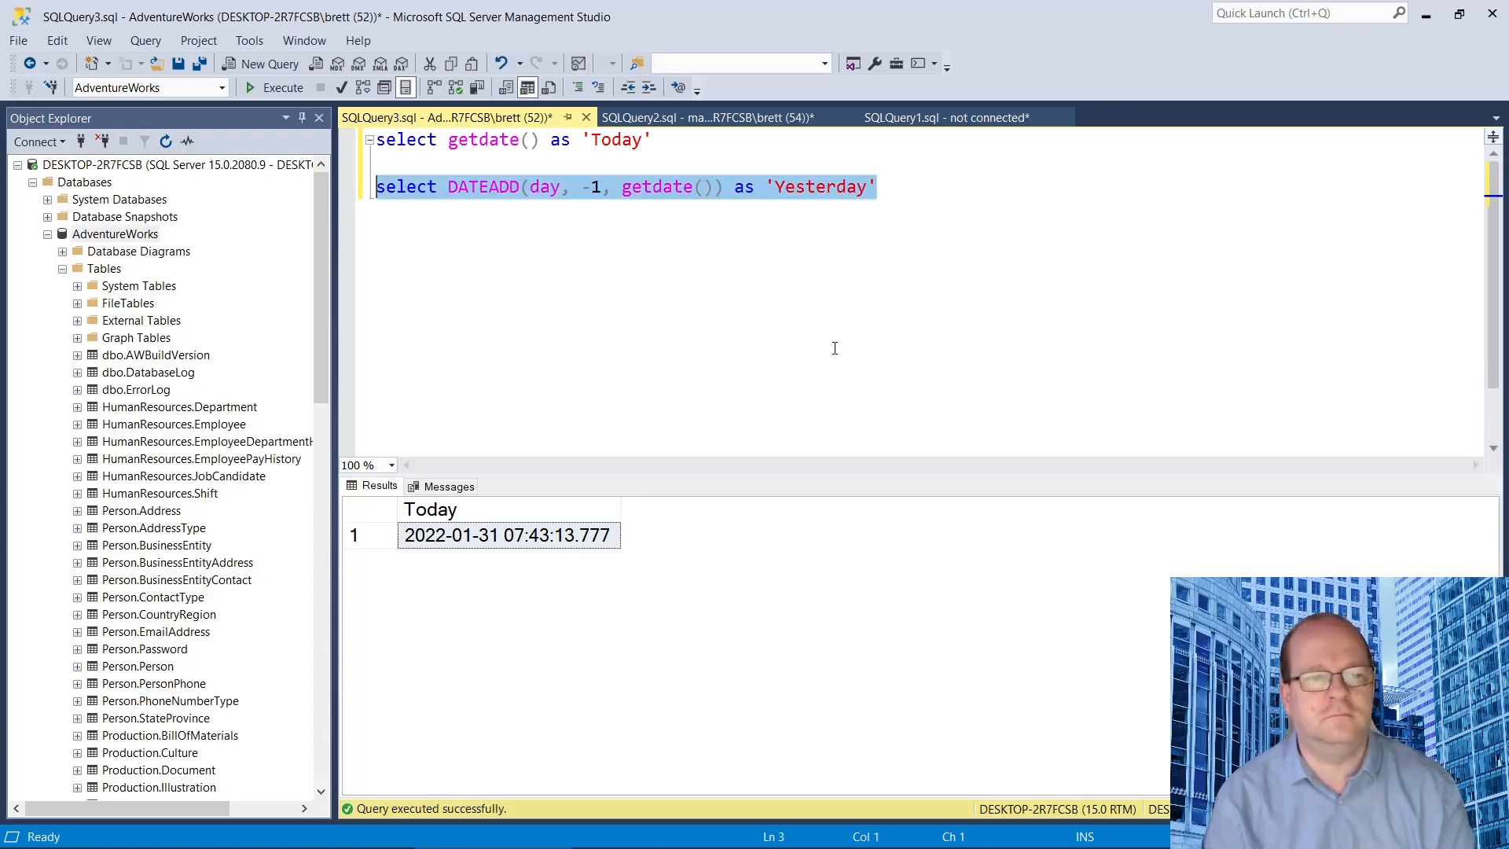
type("go")
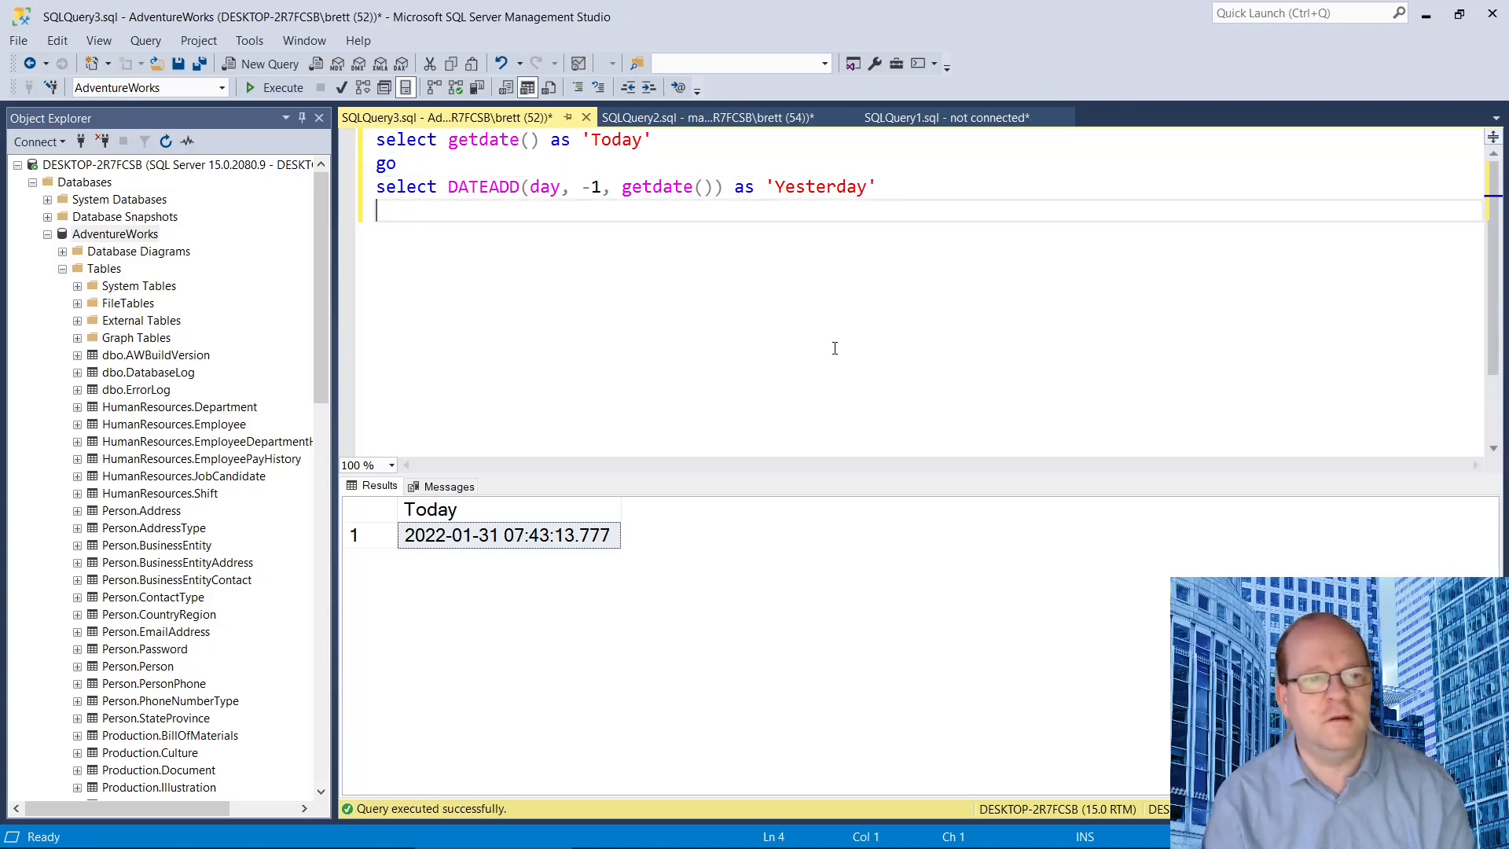
Run both batches to get Today and Yesterday result grids one day apart
left_click(282, 88)
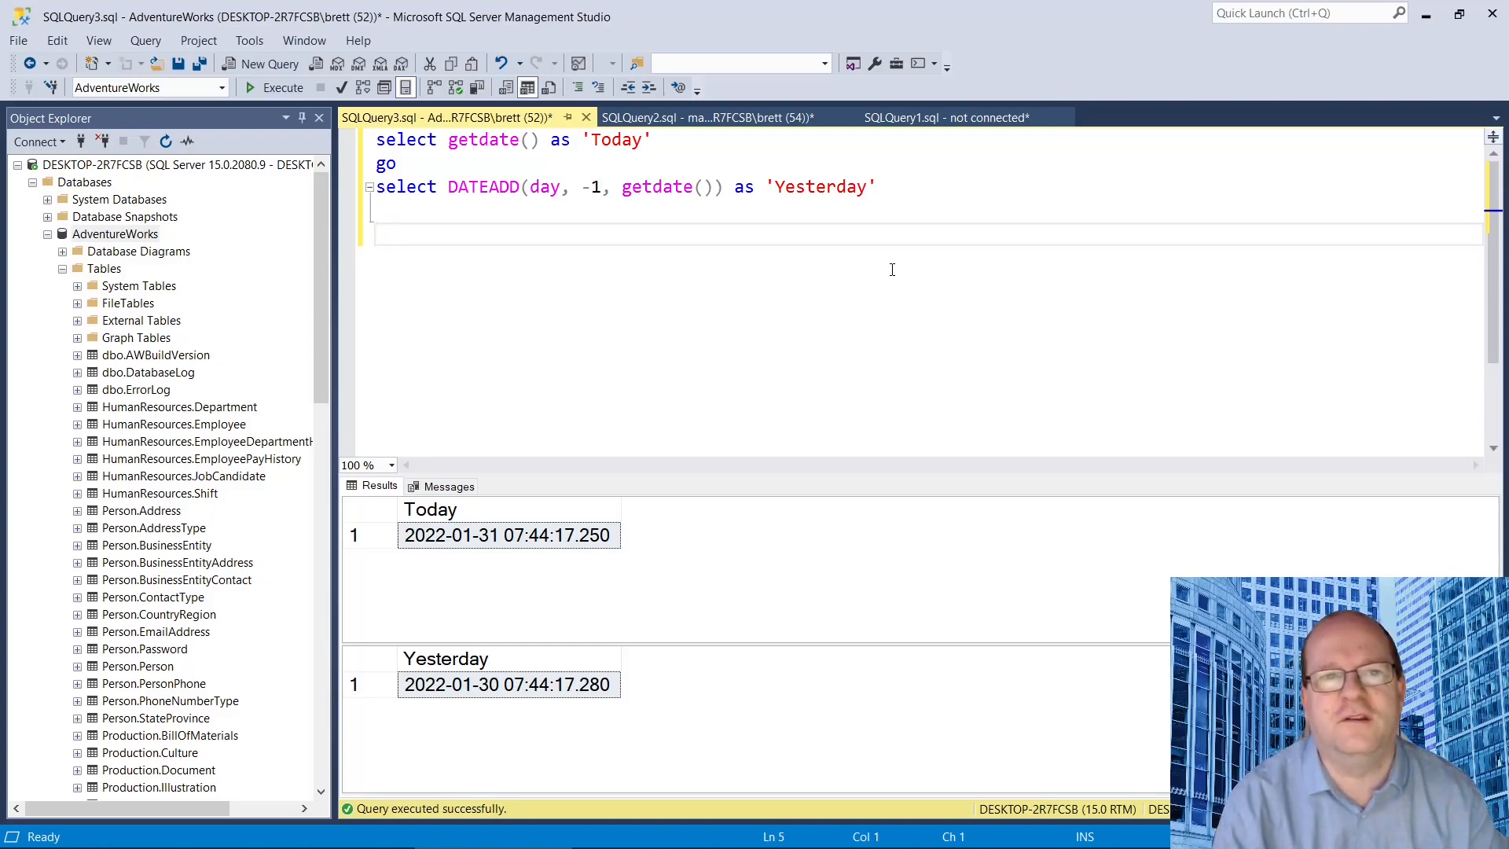
mouse_move(1061, 368)
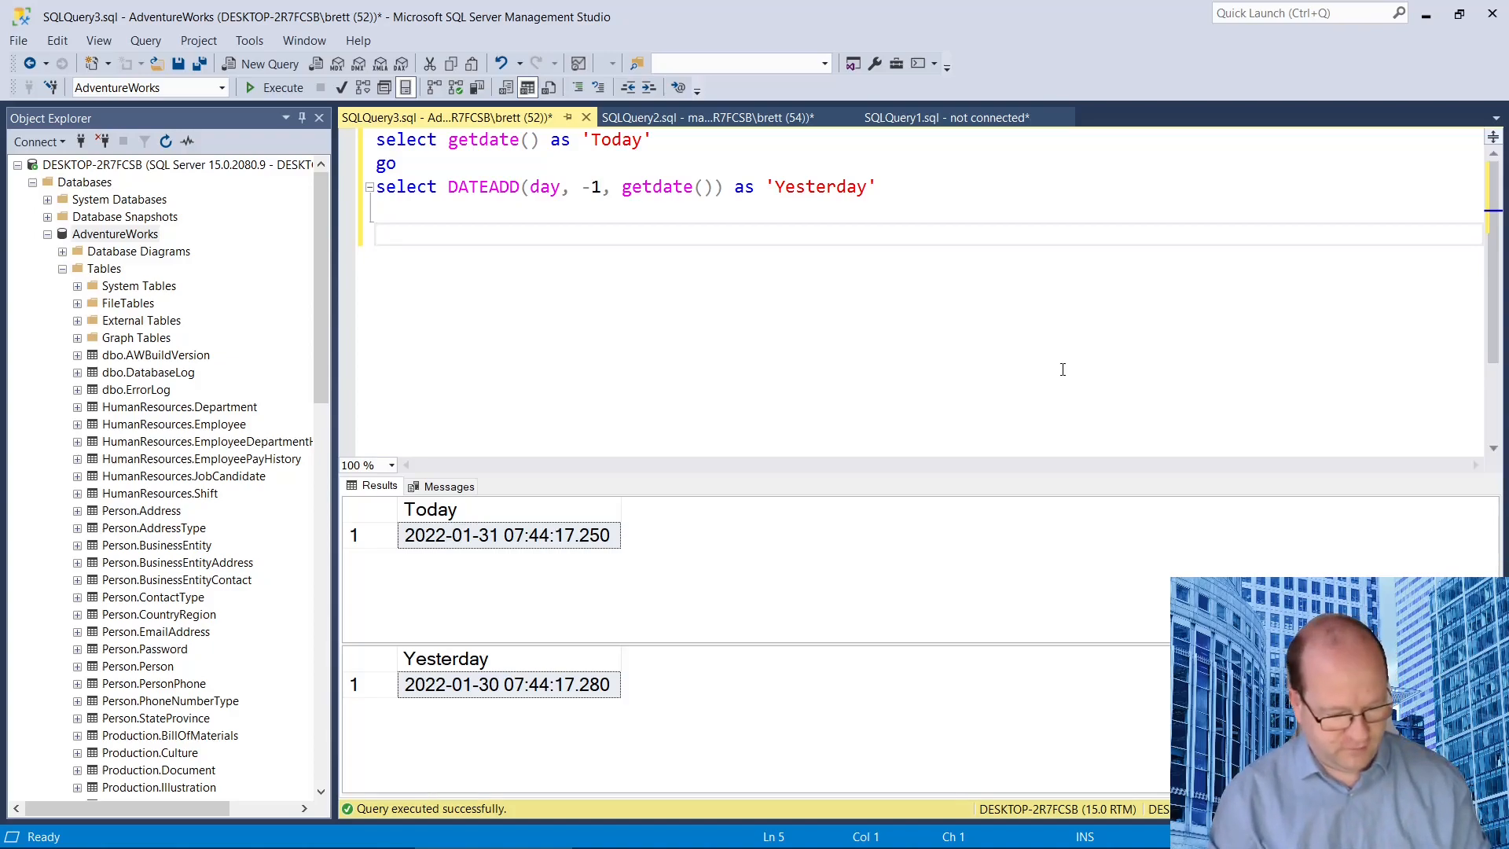
Write and run select DATENAME(dw, DATEADD(day, -1, getdate())) as 'Yesterday Day Name', returning Sunday
type("select date")
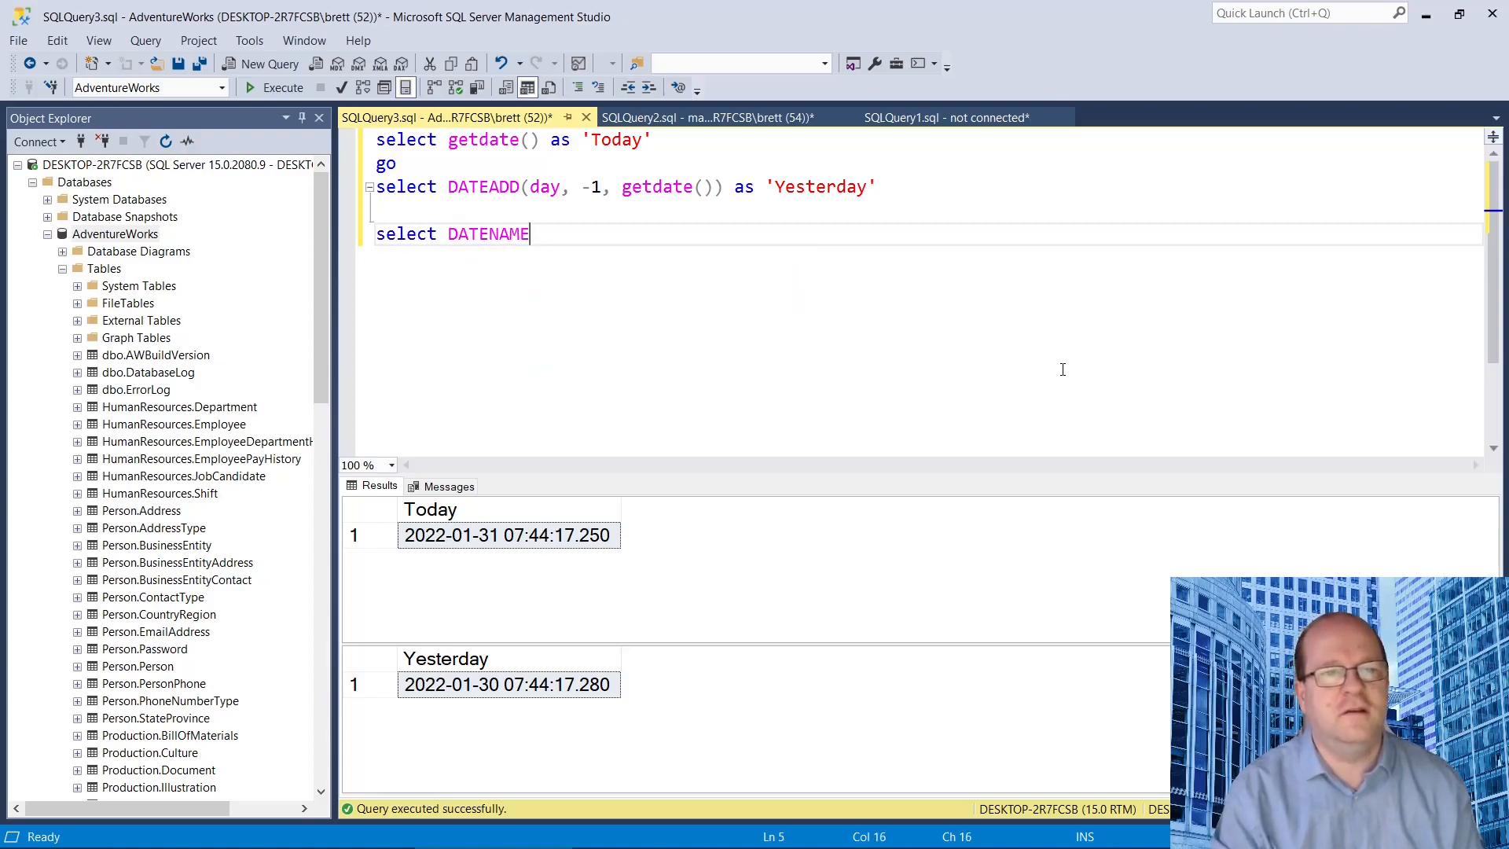
type("(")
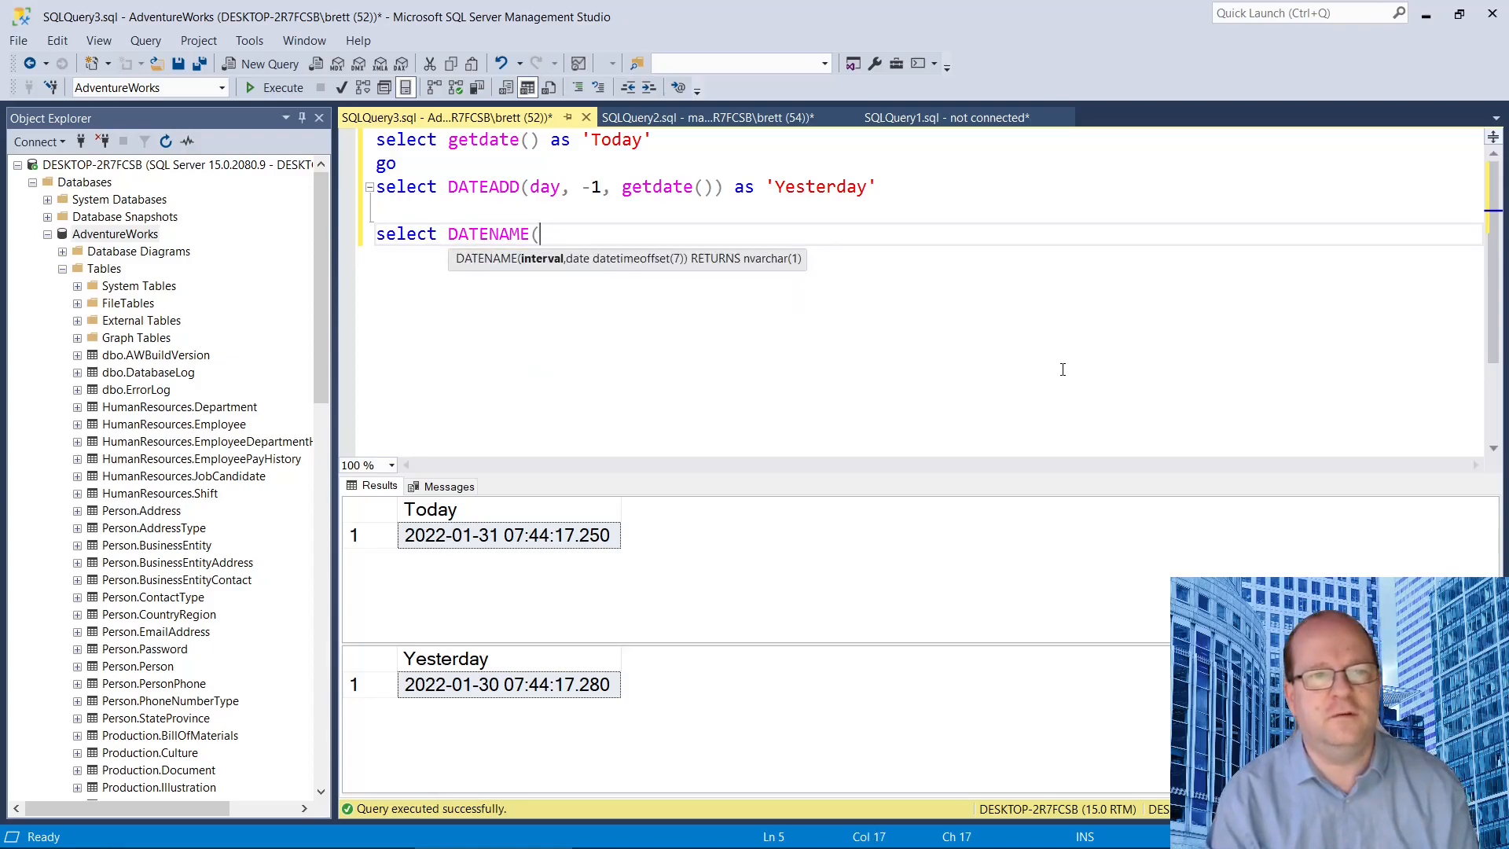
type("dw,")
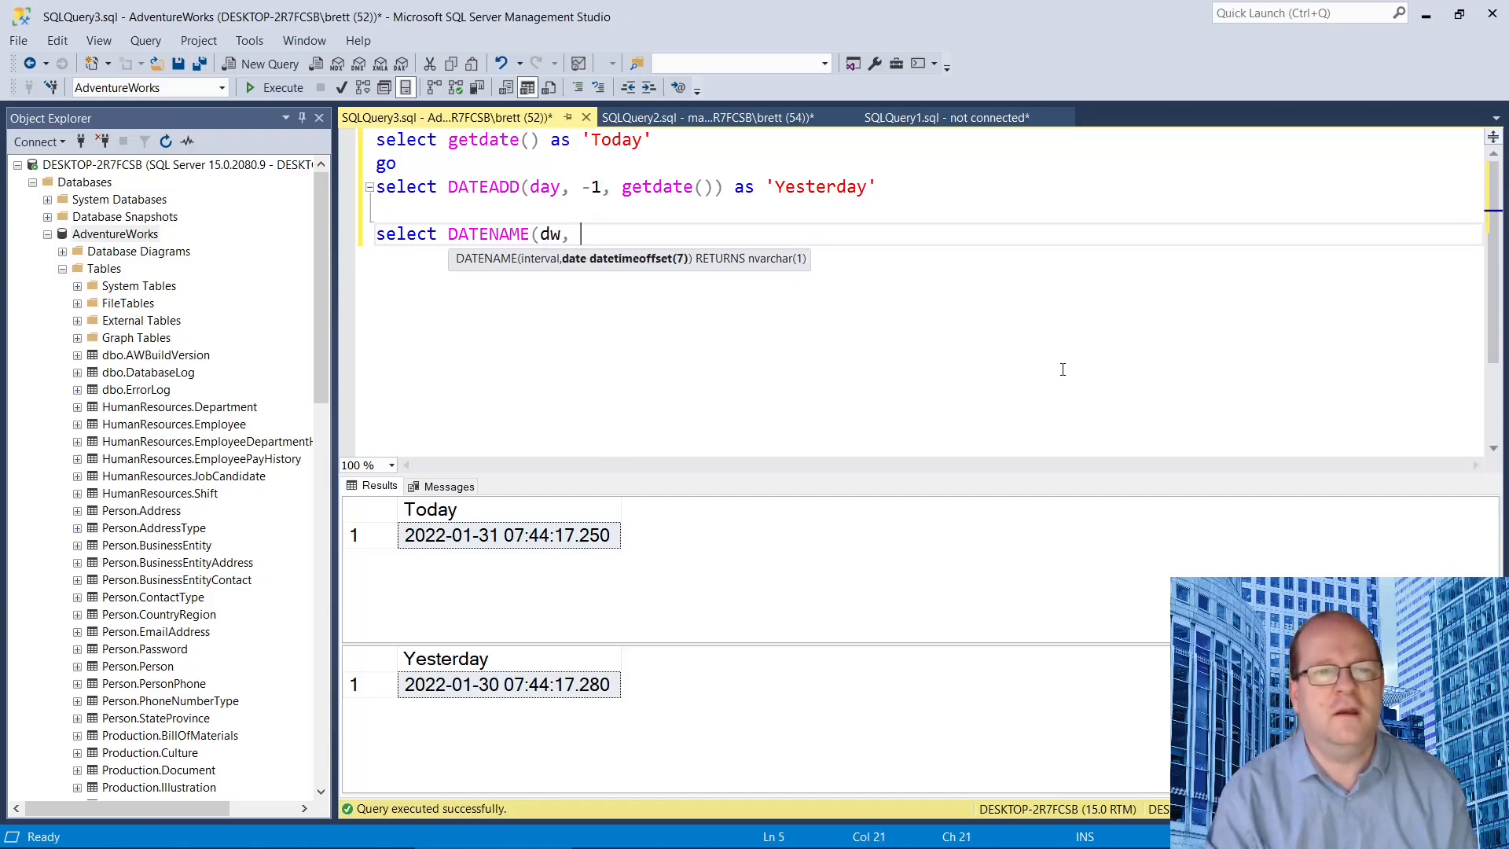
mouse_move(554, 280)
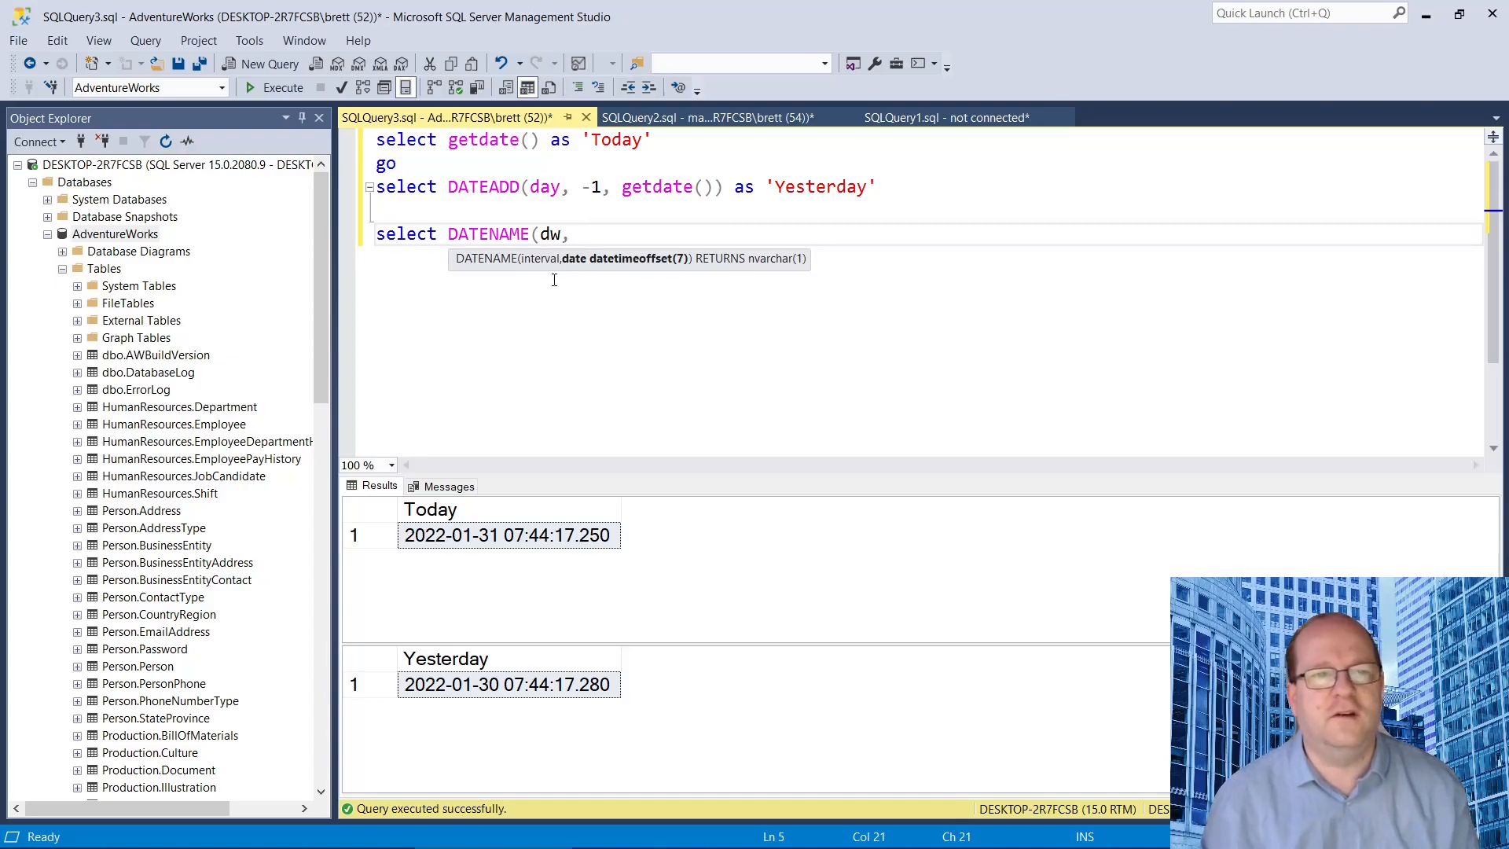
mouse_move(482, 185)
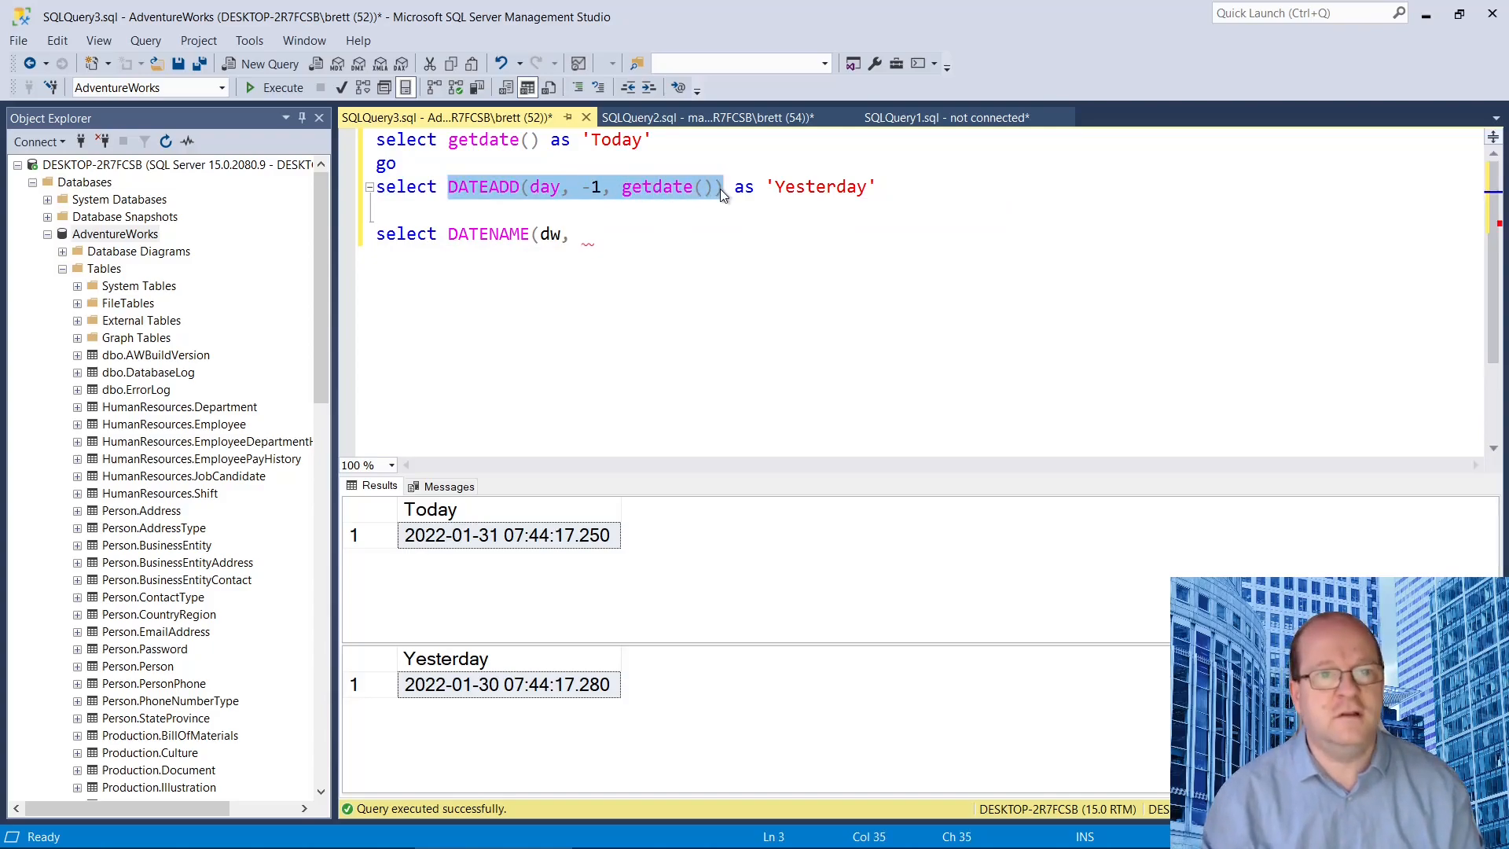
type("DATEADD(day, -1, getdate())")
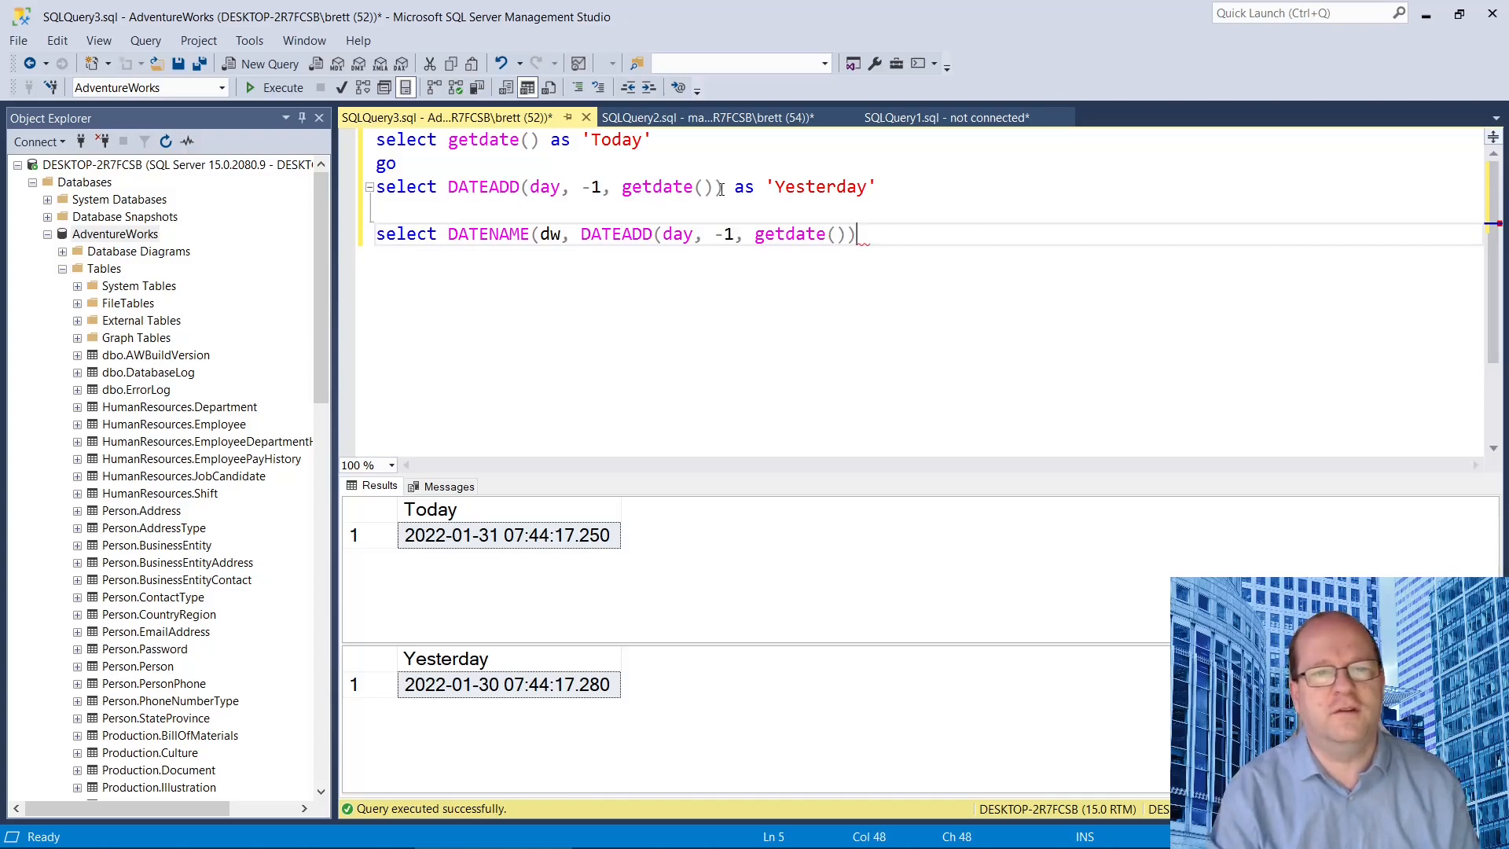
type(") as")
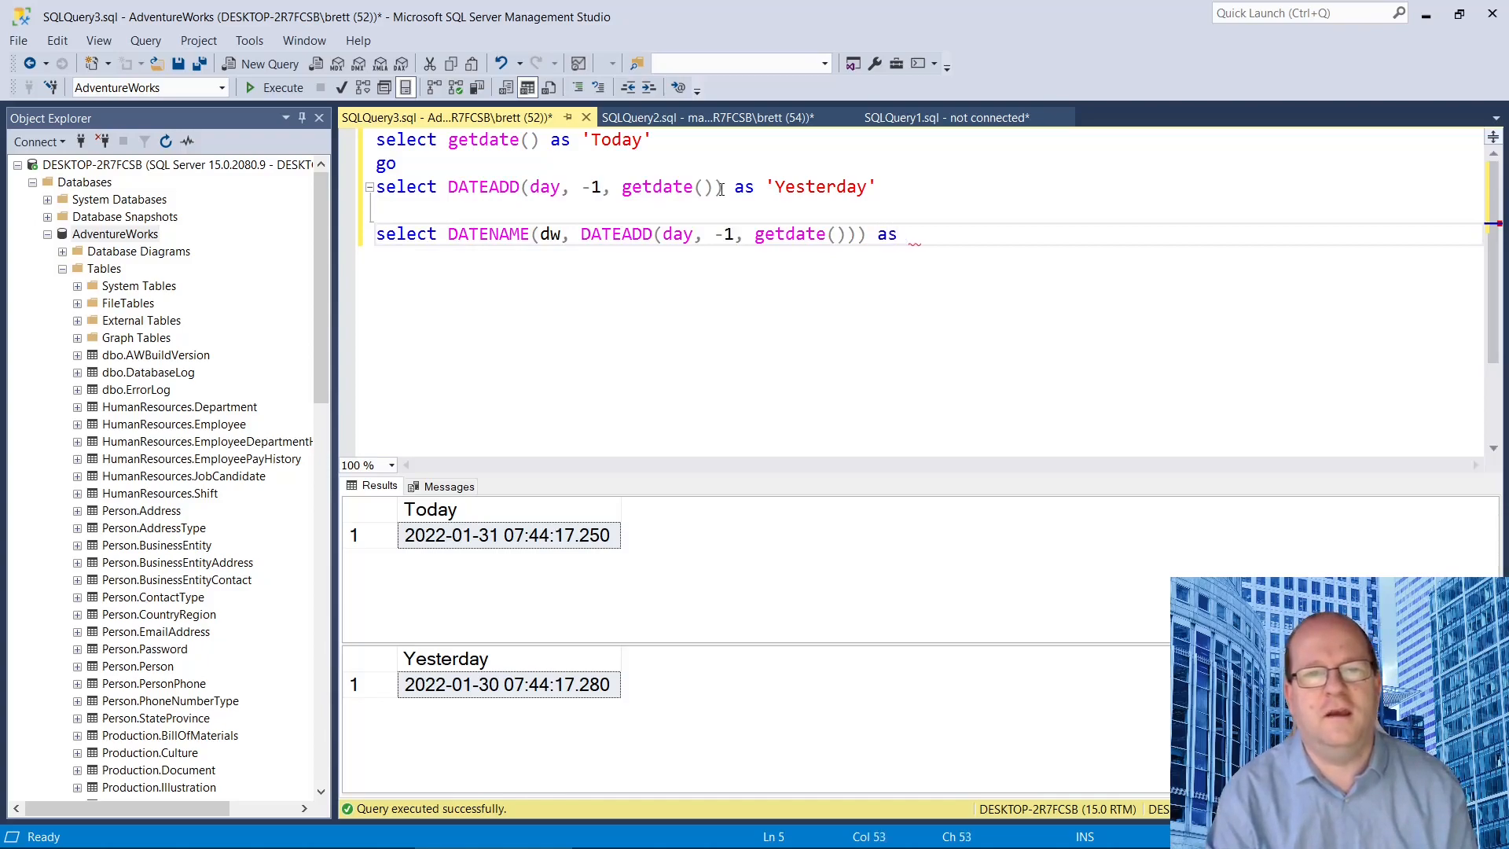
type("'")
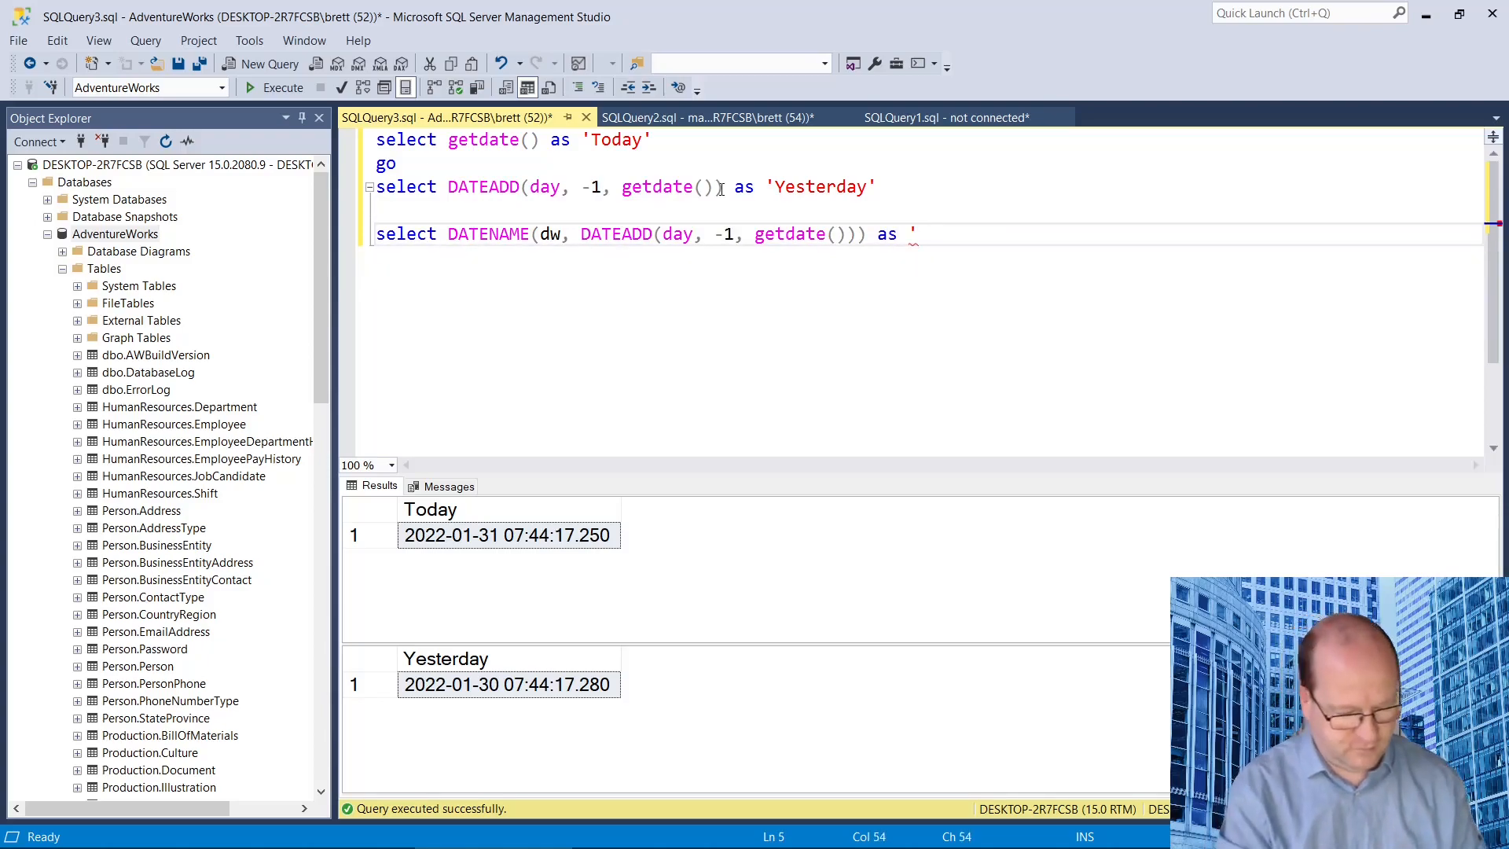
type("Yesy")
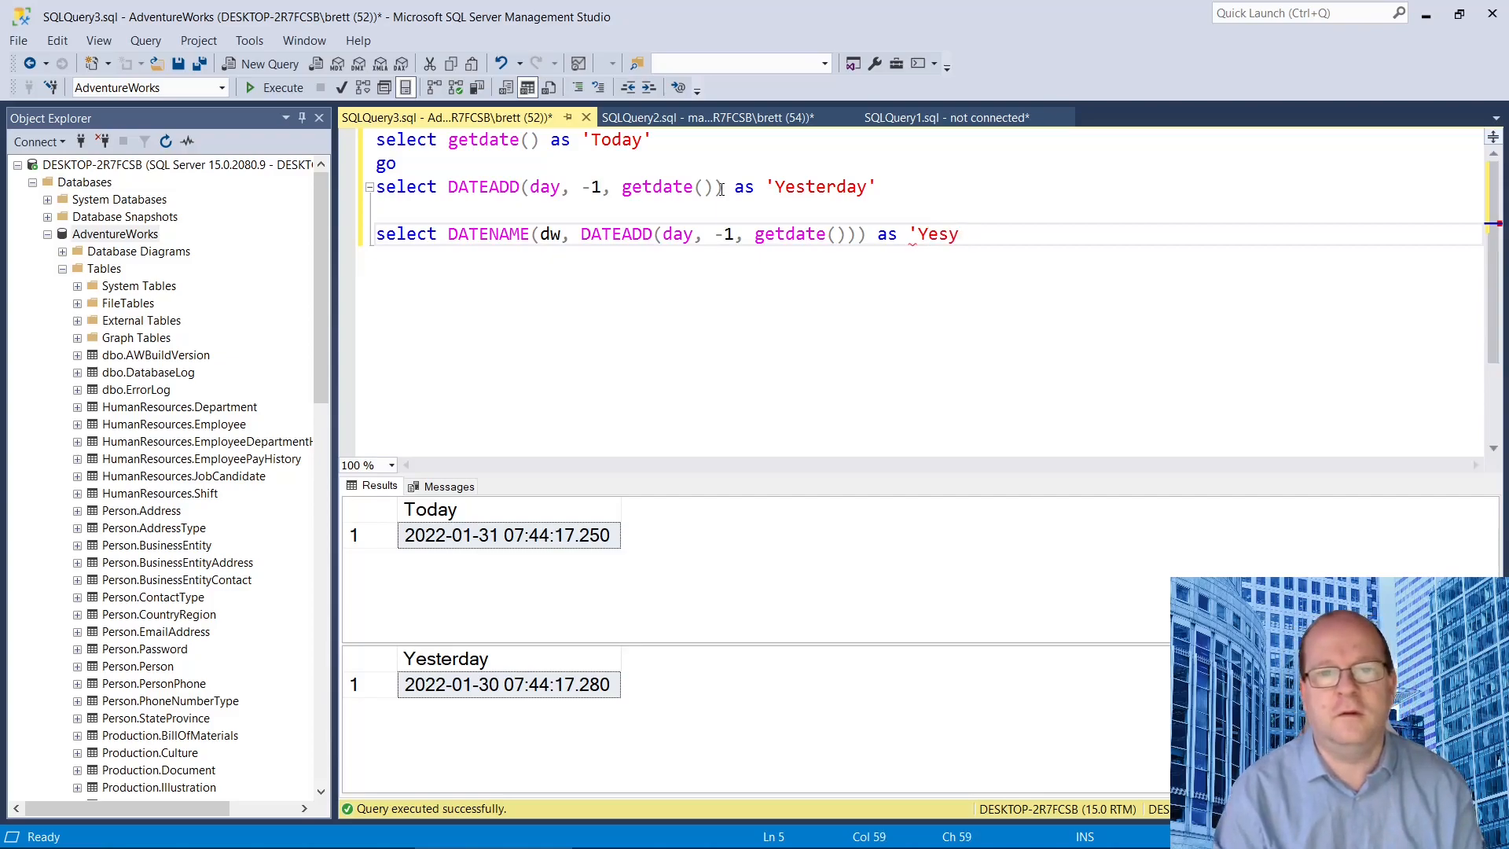
type("terday Day Name")
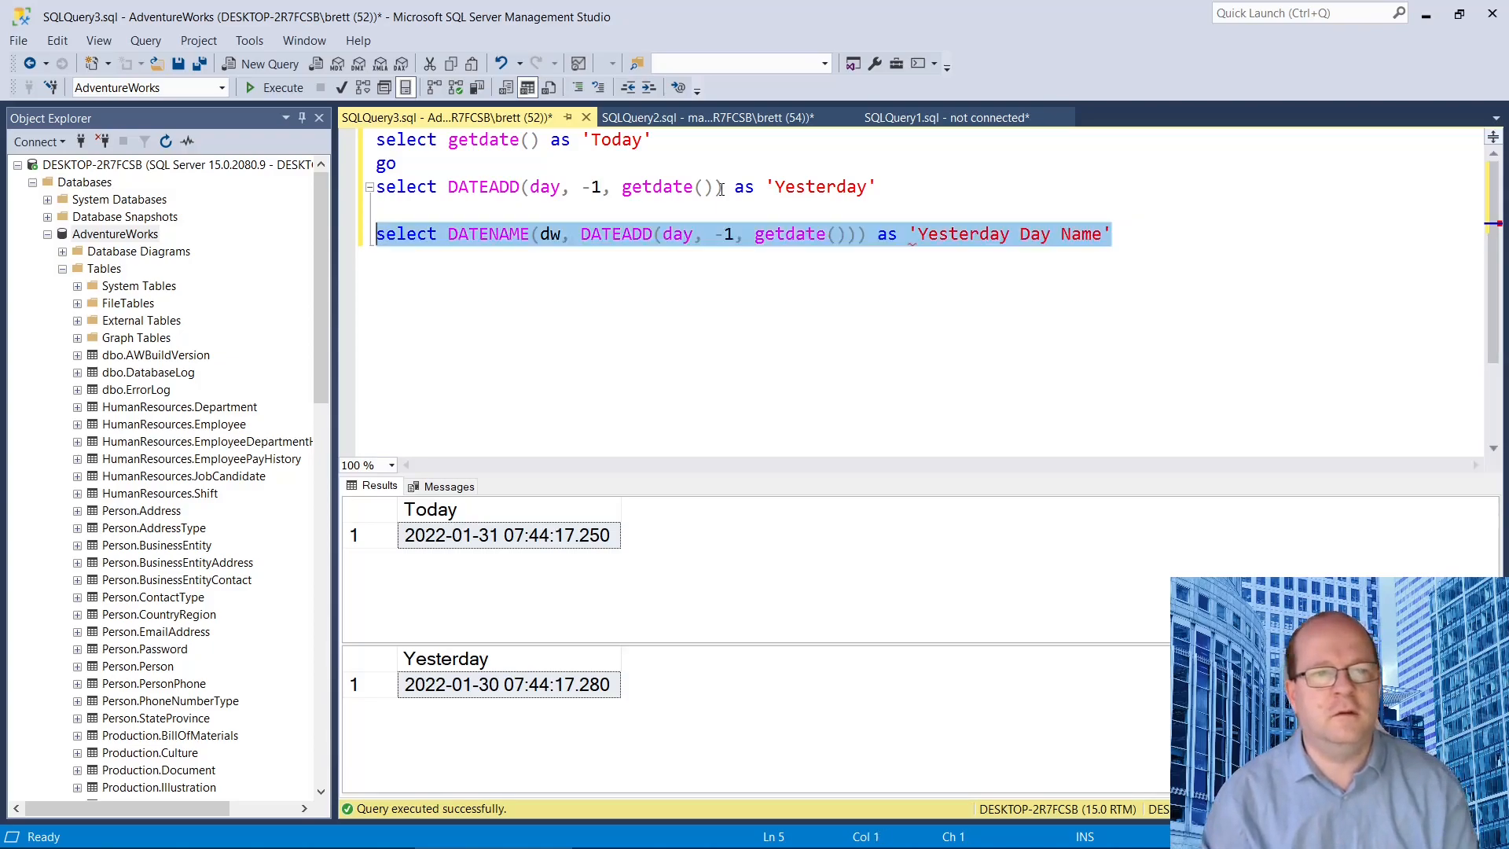
left_click(281, 88)
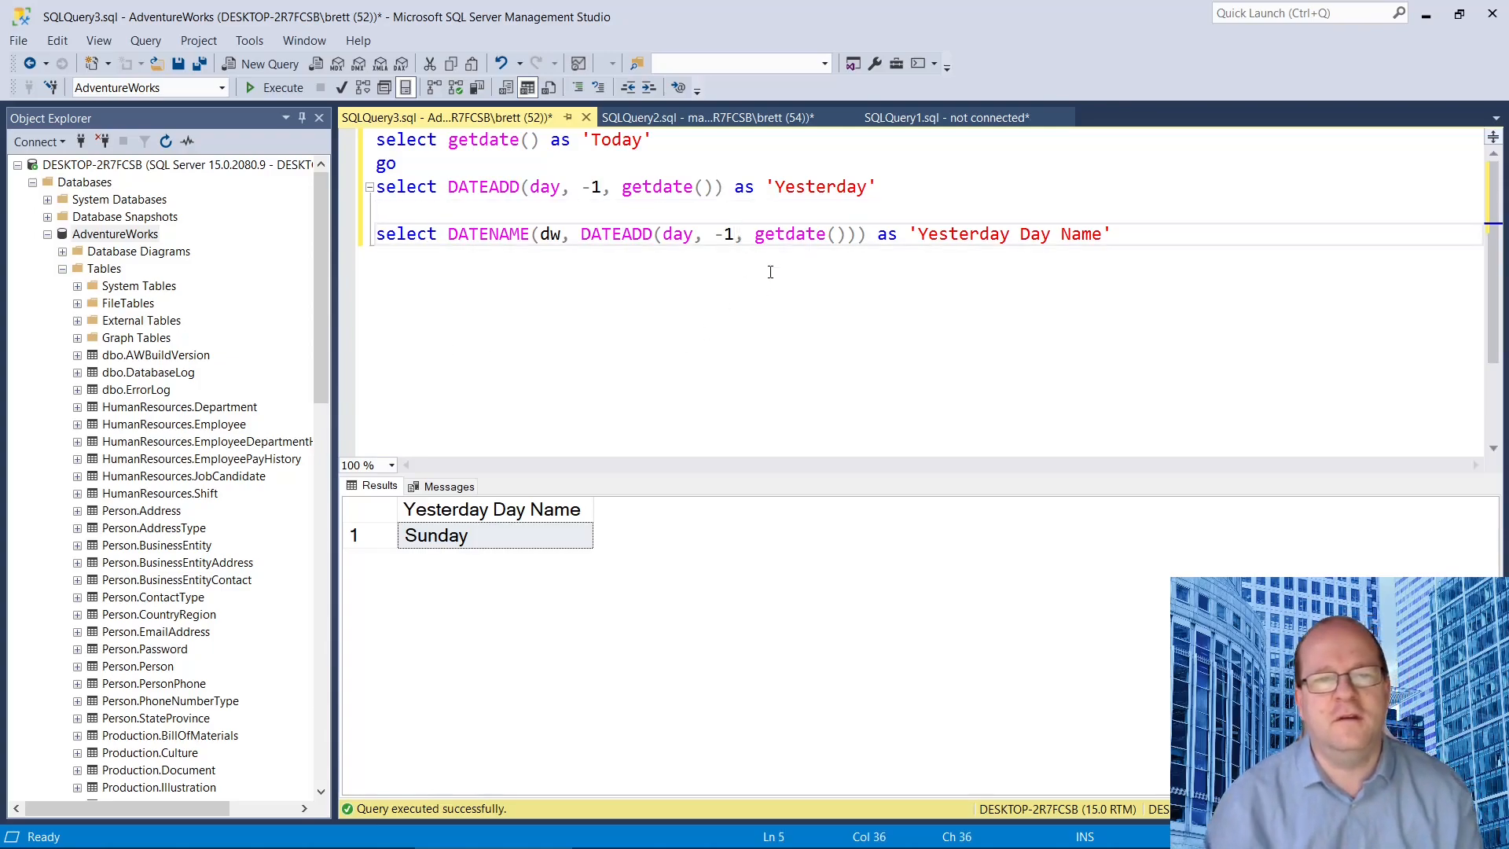
Change the DATENAME day offset from -1 to -2 so the result reads Saturday
type("2")
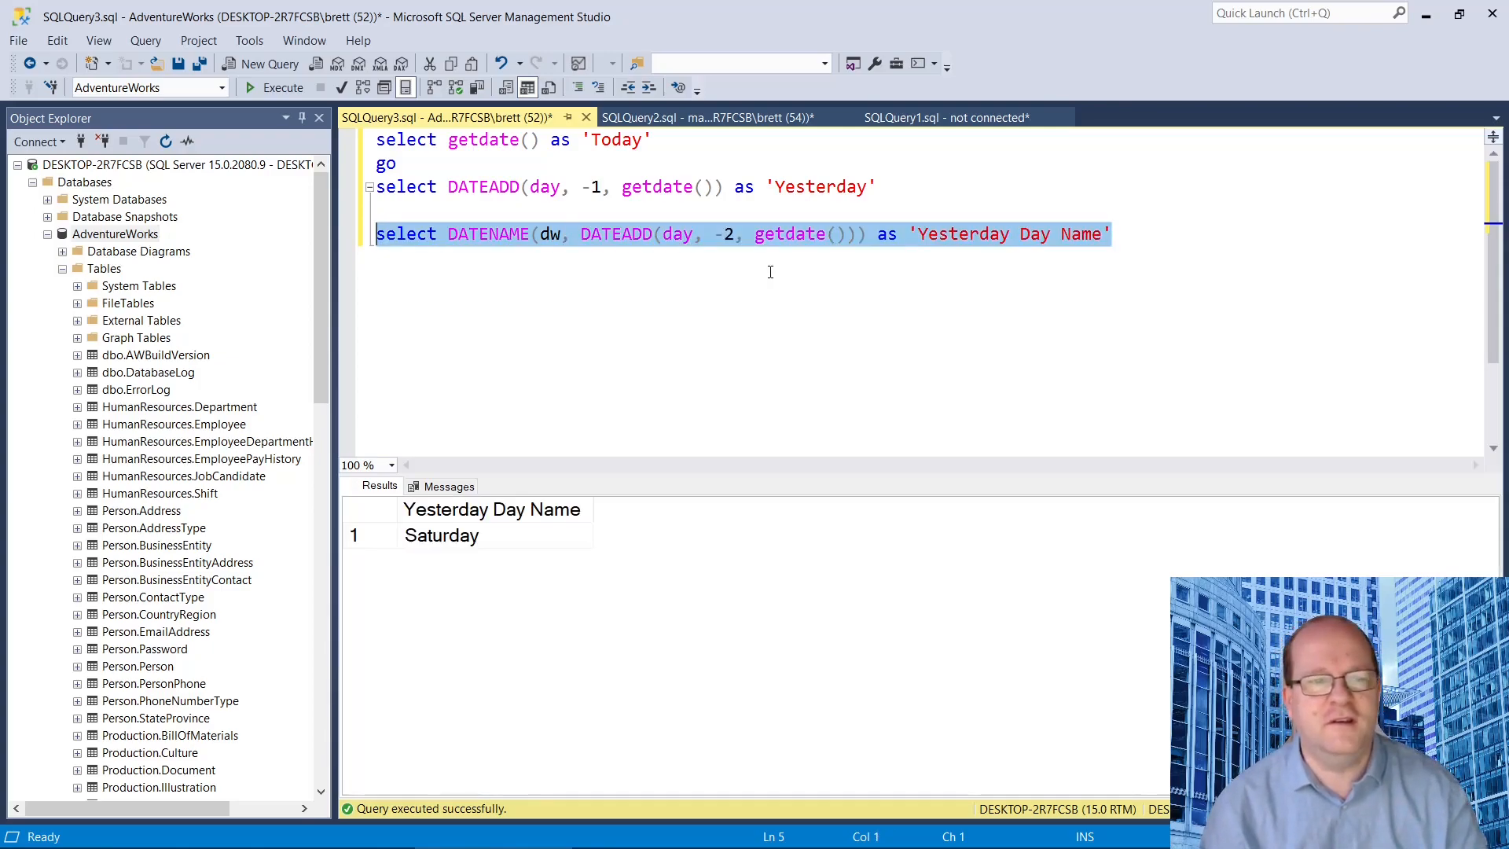
left_click(440, 535)
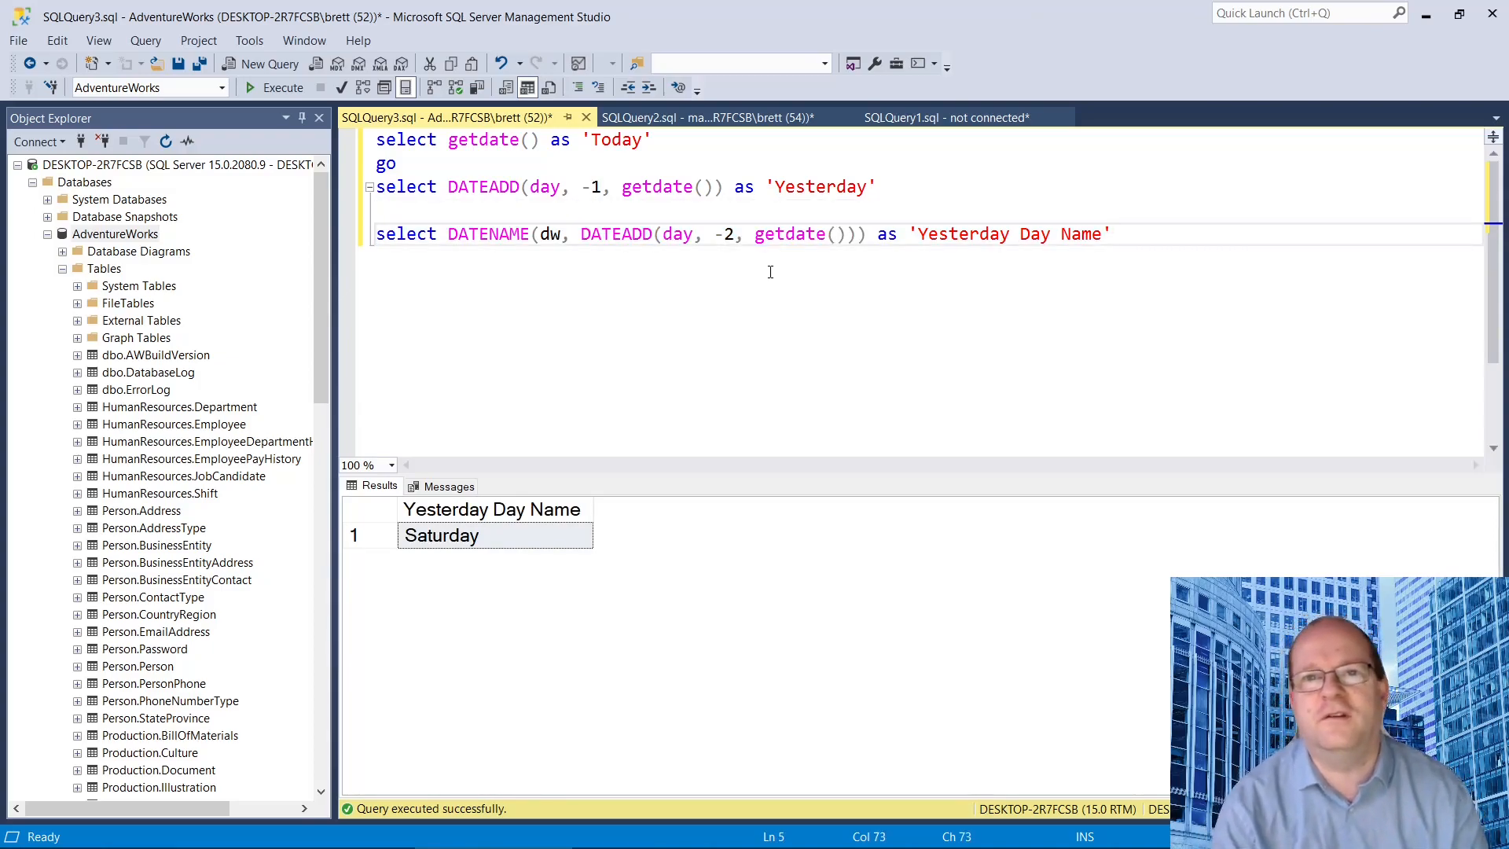
left_click(1111, 234)
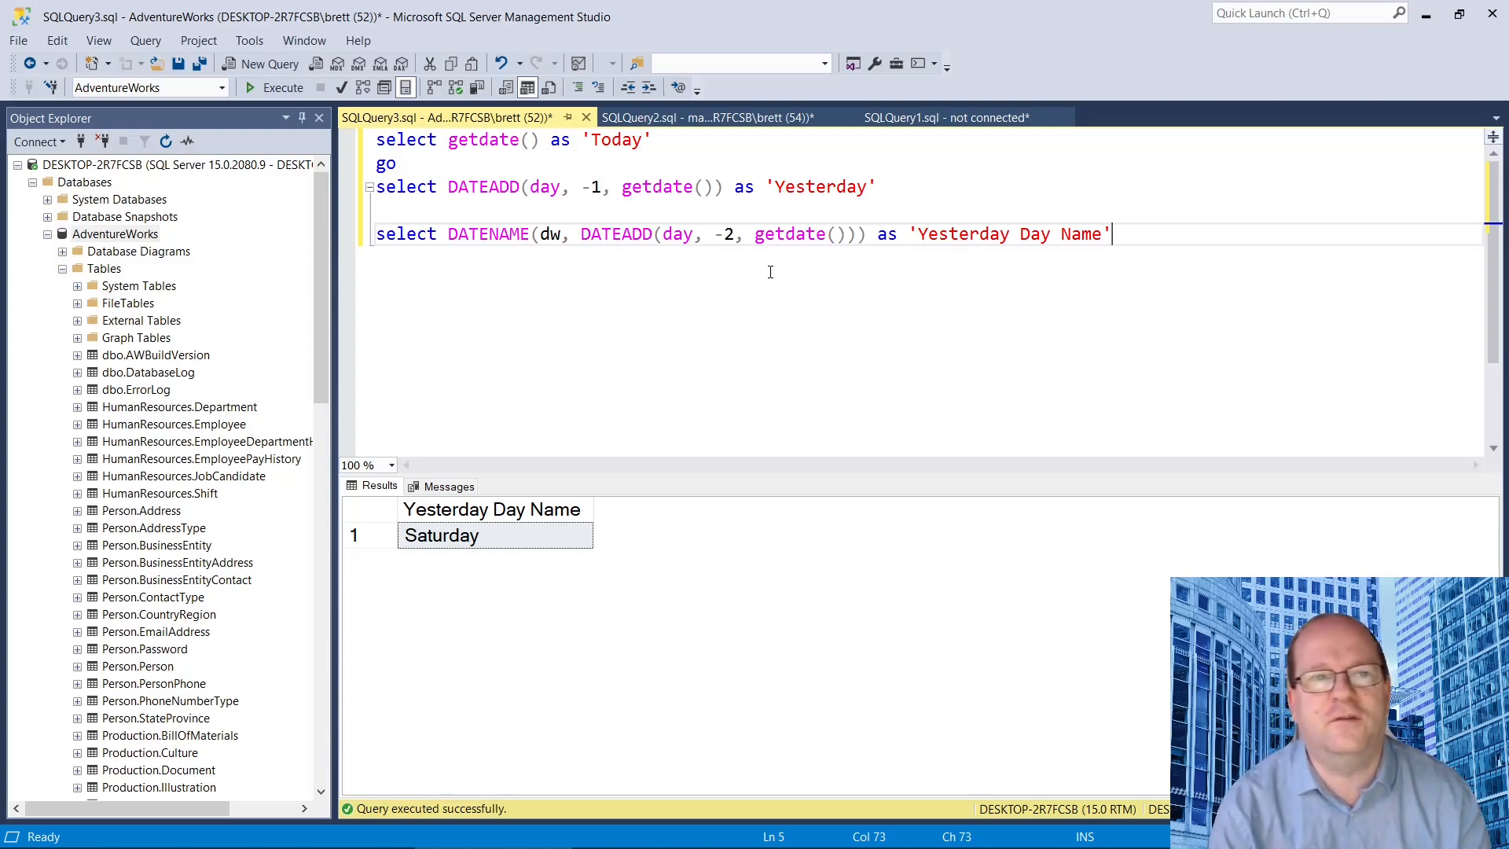